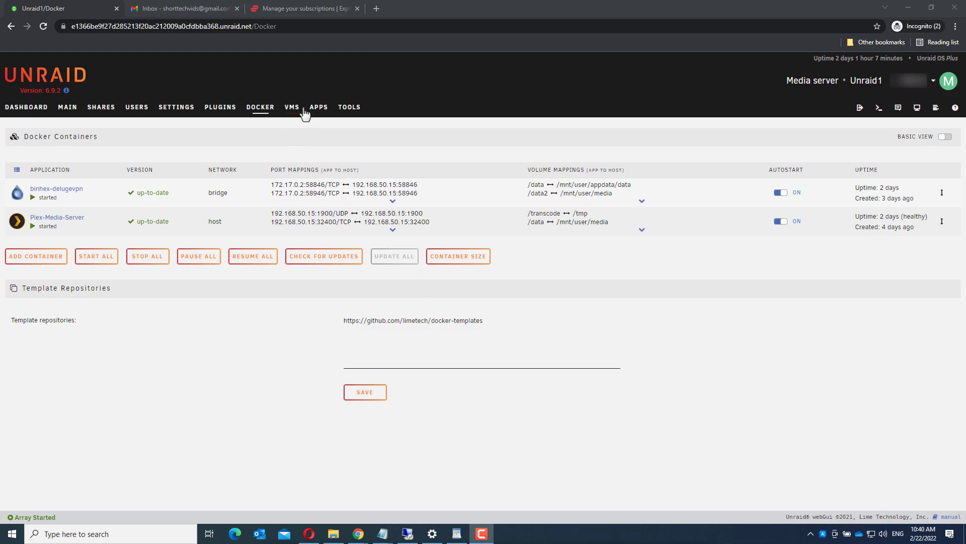
# Search Unraid's Apps catalogue for openvpn-client to find the OpenVPN-Client template.
pyautogui.click(319, 106)
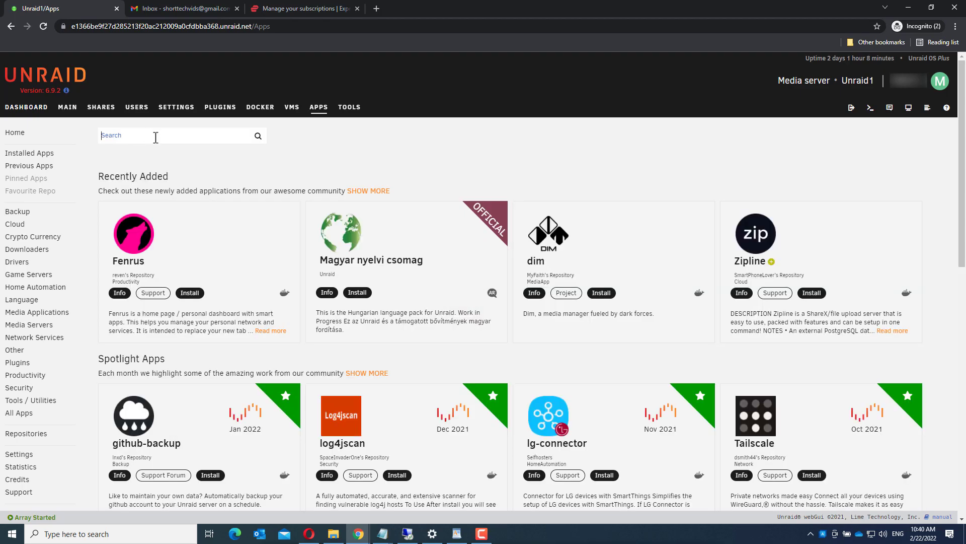
pyautogui.write('openvpn-client')
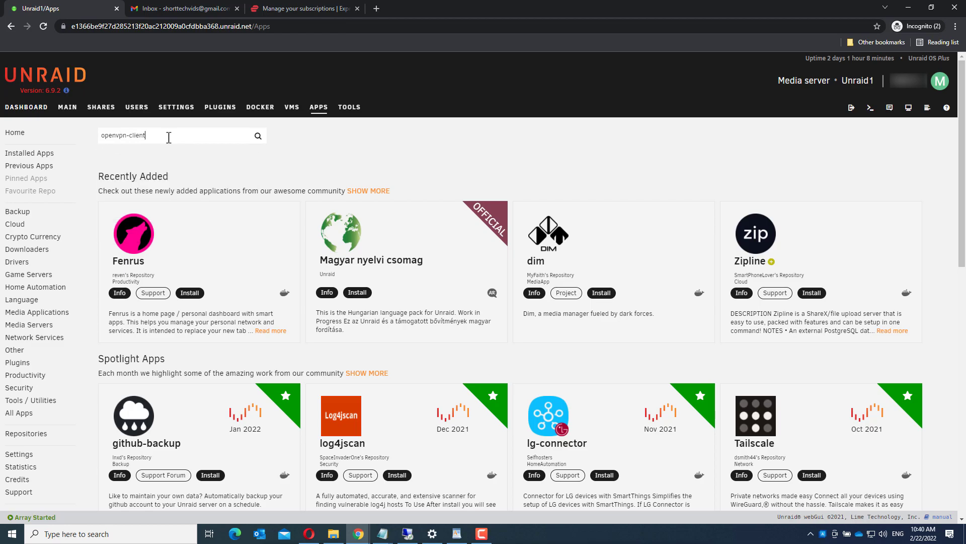
pyautogui.press('Enter')
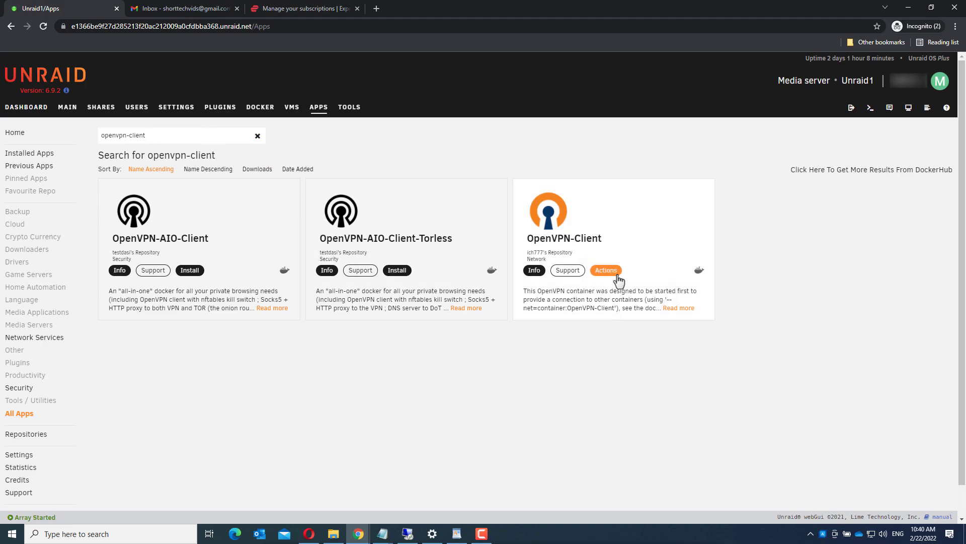
# Install the OpenVPN-Client template, applying its Add Container settings.
pyautogui.click(605, 270)
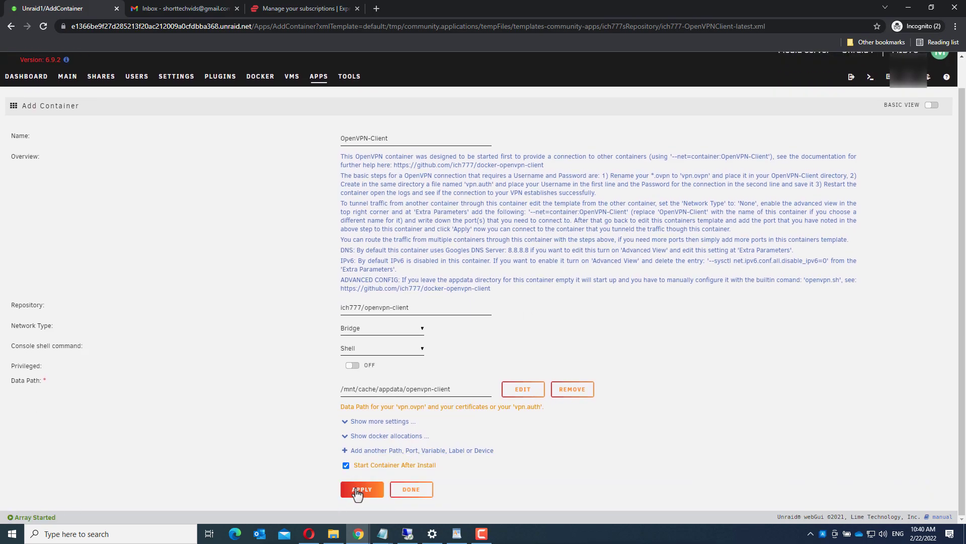
pyautogui.click(361, 489)
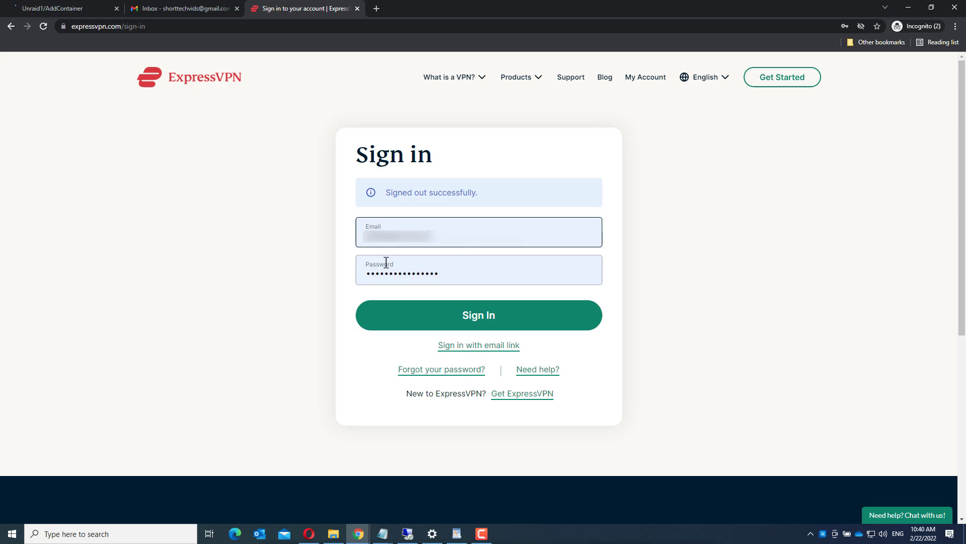
# Sign in to ExpressVPN and show the Manual Configuration OpenVPN instructions under More devices.
pyautogui.click(478, 315)
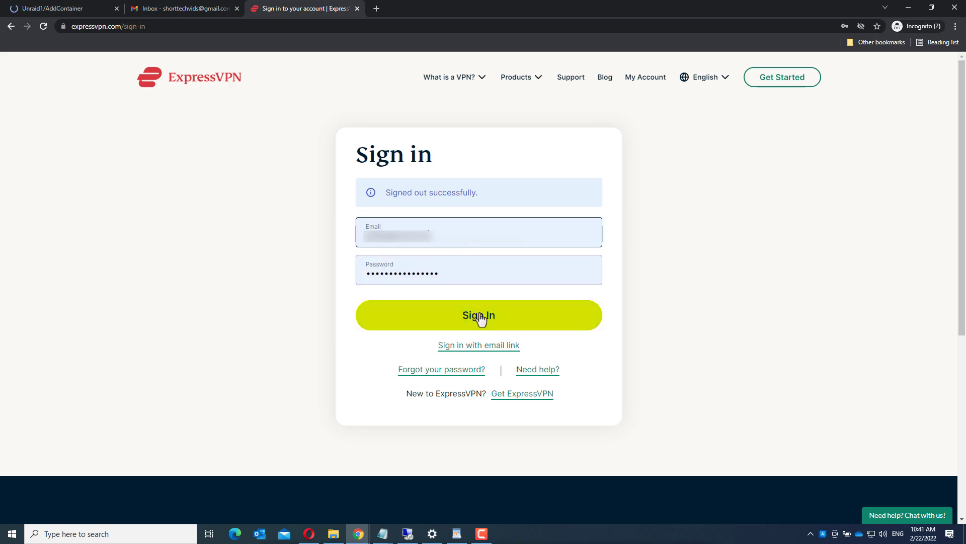
pyautogui.click(478, 315)
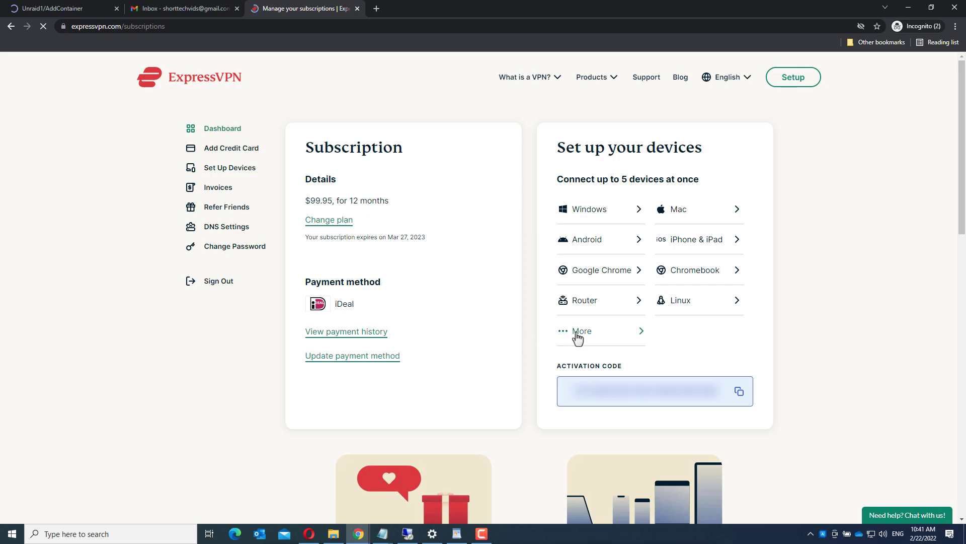
pyautogui.click(581, 331)
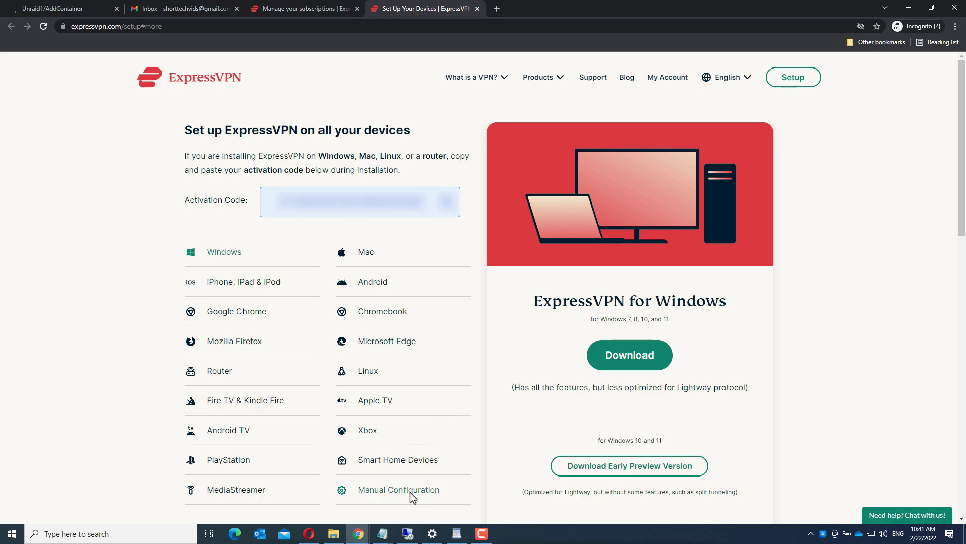
pyautogui.click(398, 489)
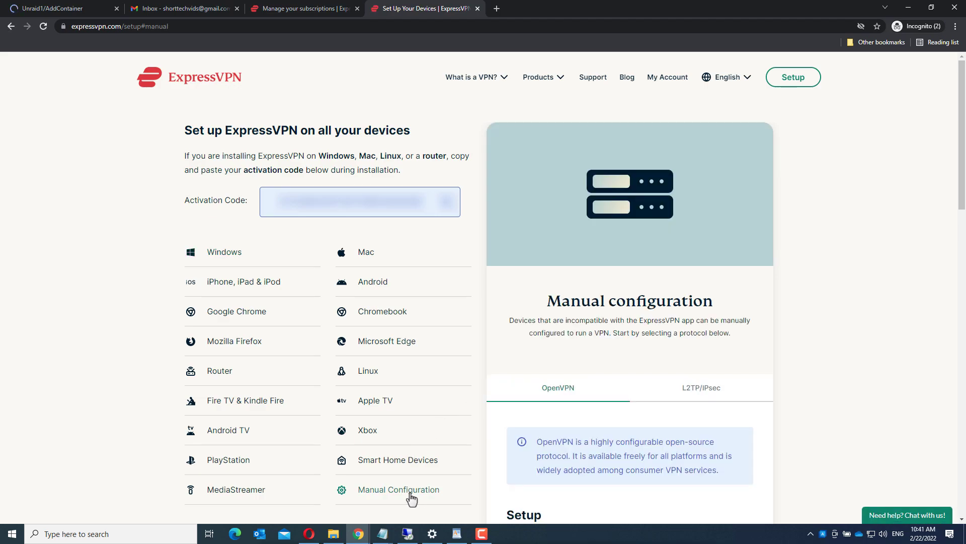
pyautogui.moveTo(422, 478)
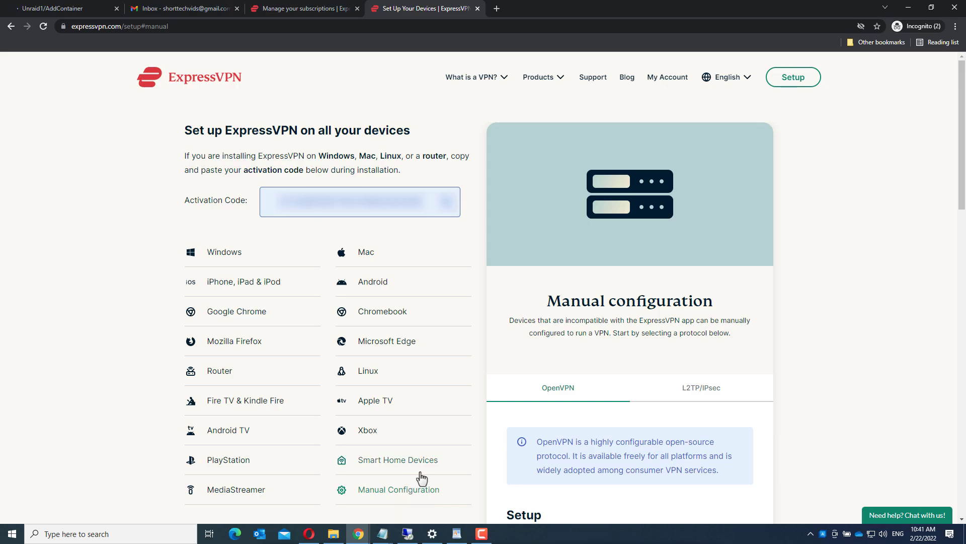
# Add the OpenVPN username and password to the WordPad note on separate lines.
pyautogui.scroll(-3)
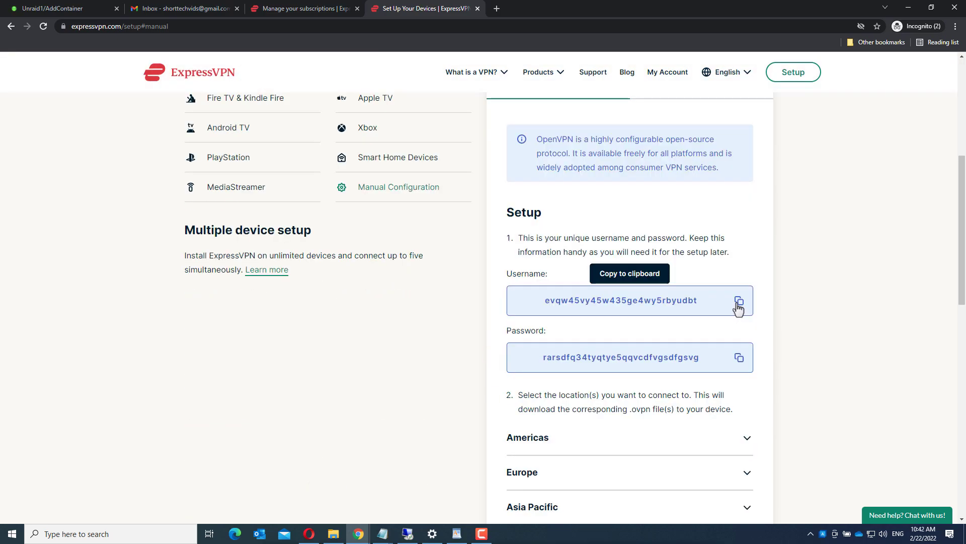
pyautogui.moveTo(705, 352)
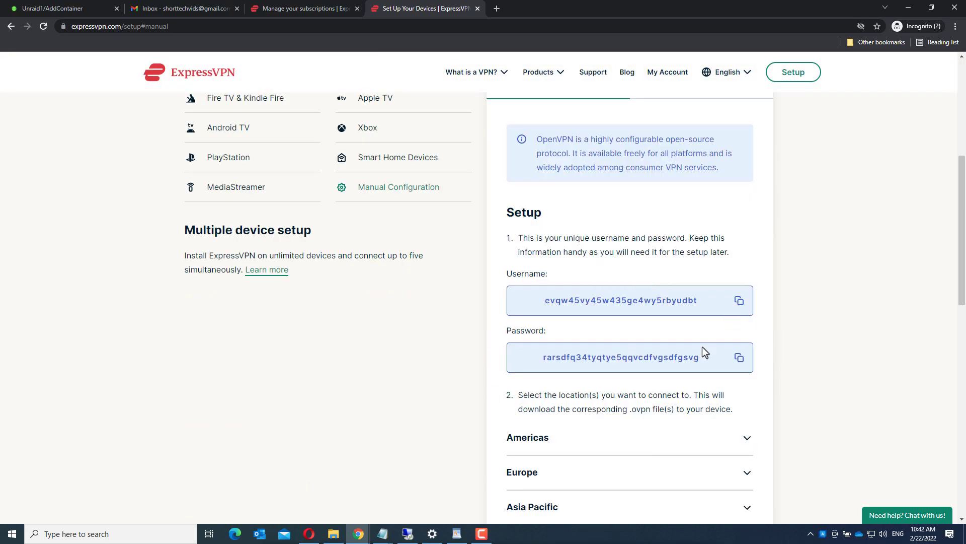
pyautogui.moveTo(456, 533)
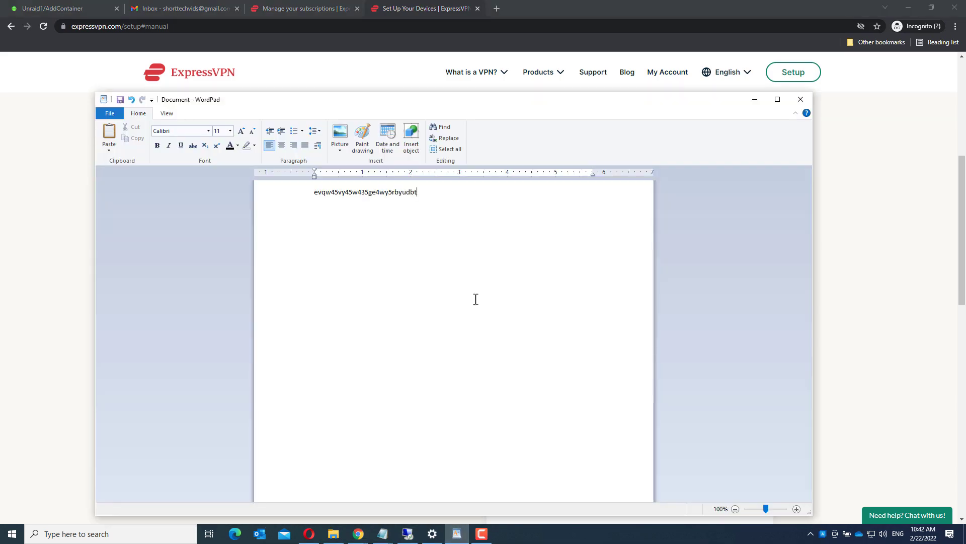
pyautogui.moveTo(467, 299)
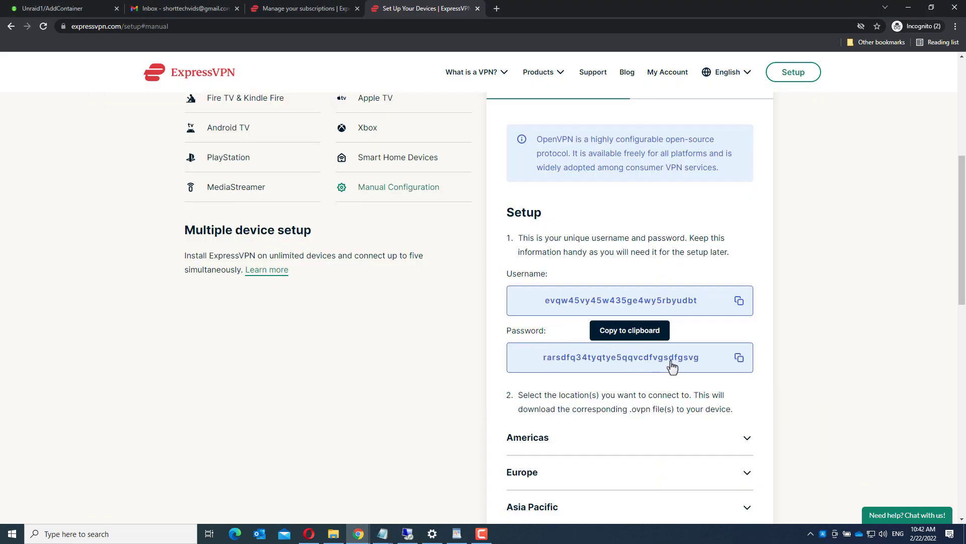
pyautogui.moveTo(607, 335)
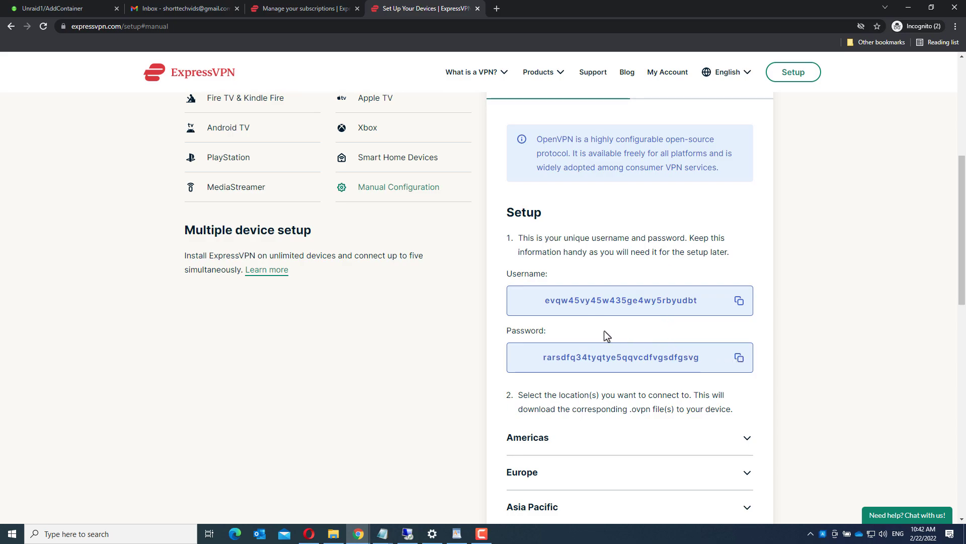
pyautogui.click(456, 533)
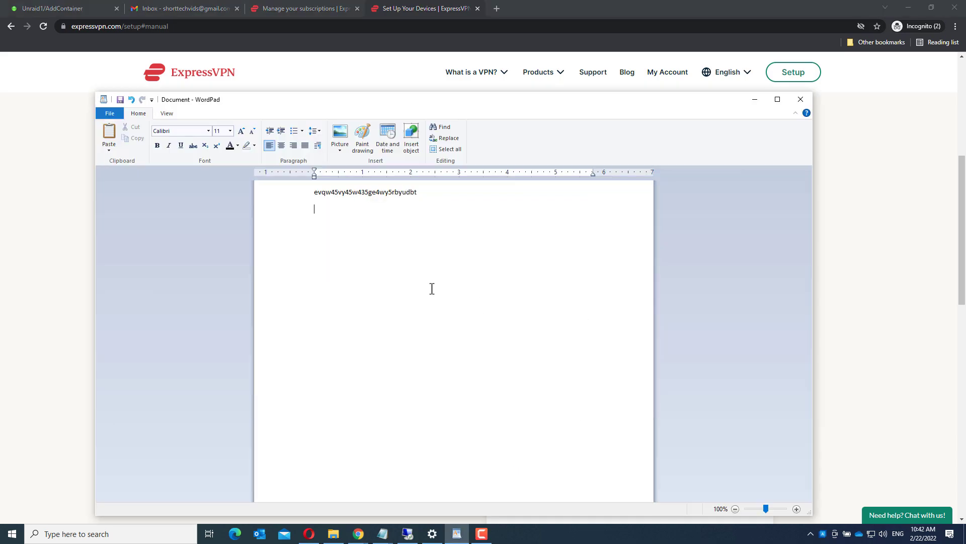
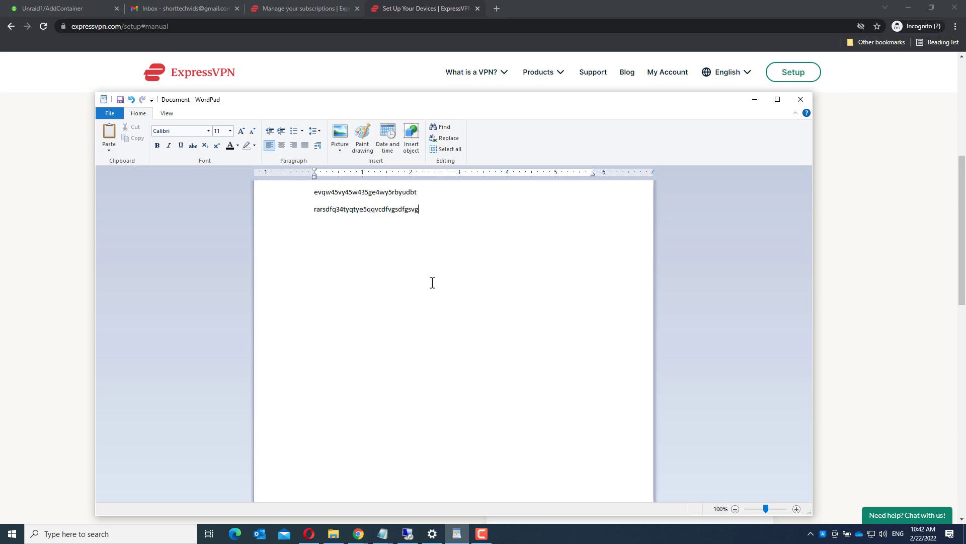
pyautogui.moveTo(867, 225)
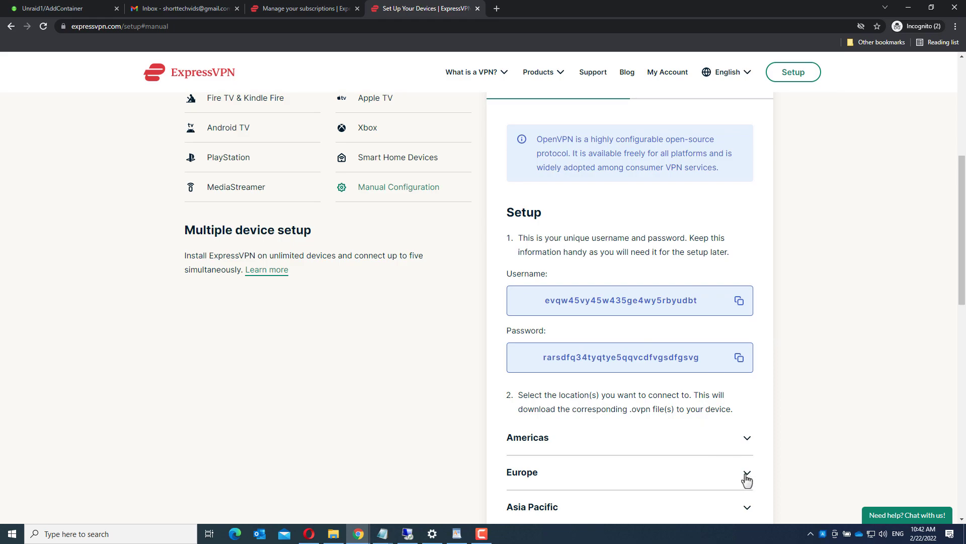
# Download the Netherlands - Amsterdam .ovpn file from the Europe server list.
pyautogui.click(746, 475)
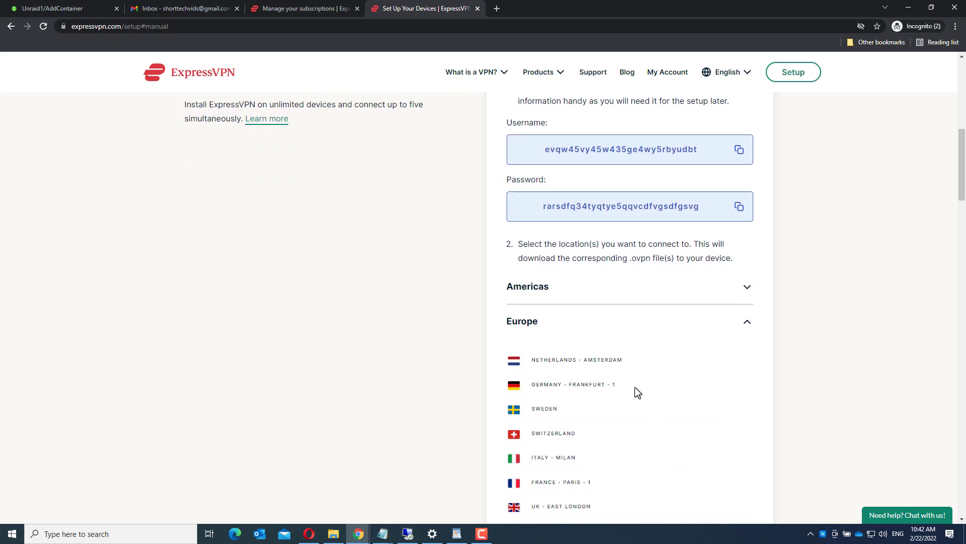
pyautogui.moveTo(595, 367)
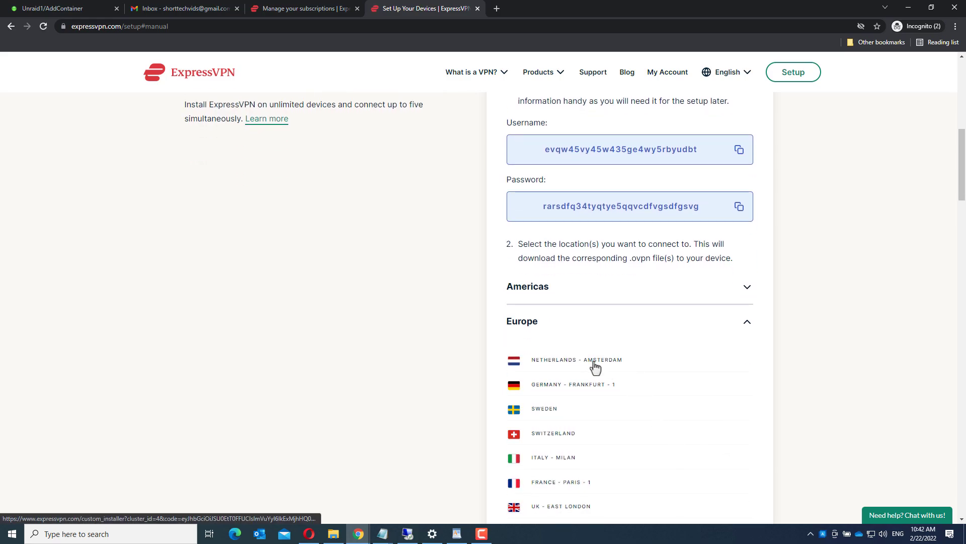
pyautogui.click(577, 359)
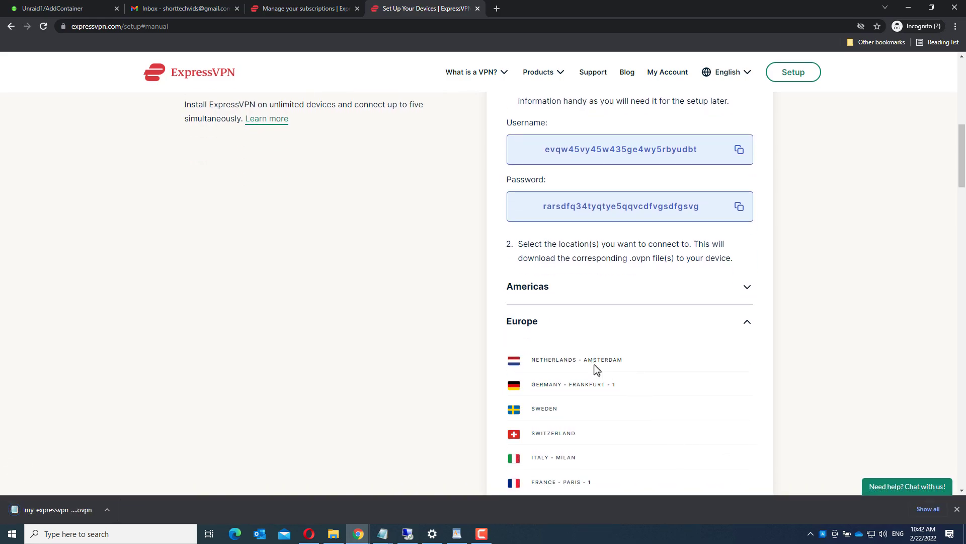
pyautogui.moveTo(593, 364)
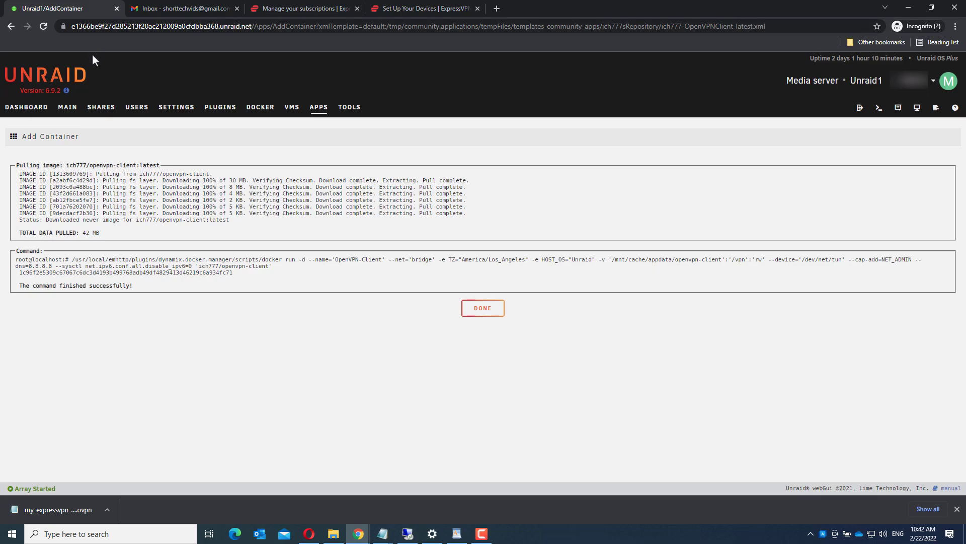
pyautogui.moveTo(484, 322)
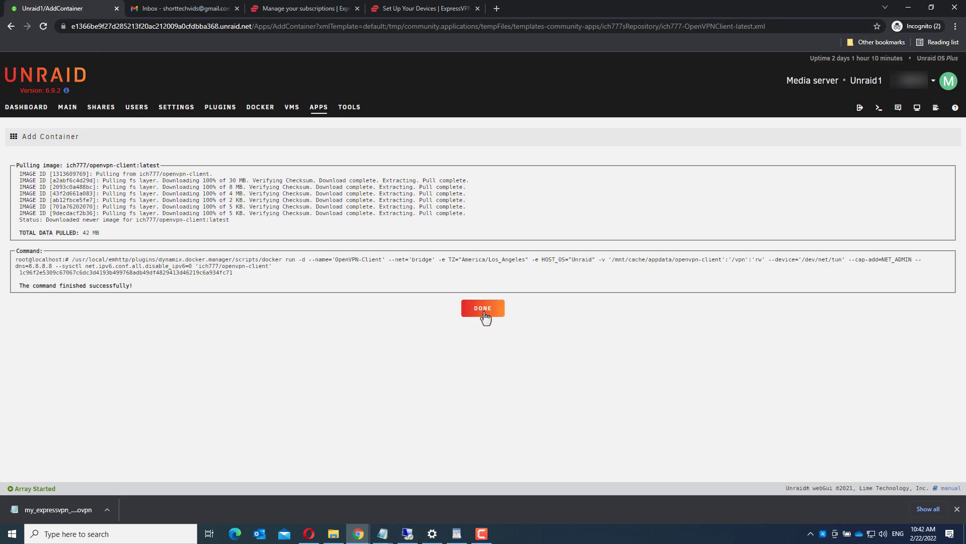
# Close the finished installation output and search Apps for openvpn-client again.
pyautogui.click(483, 308)
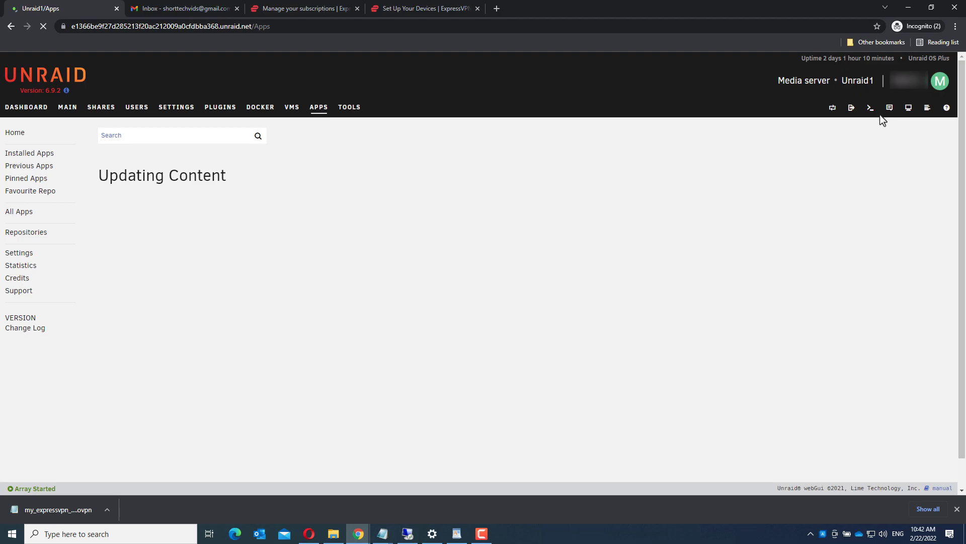
pyautogui.write('openvpn-client')
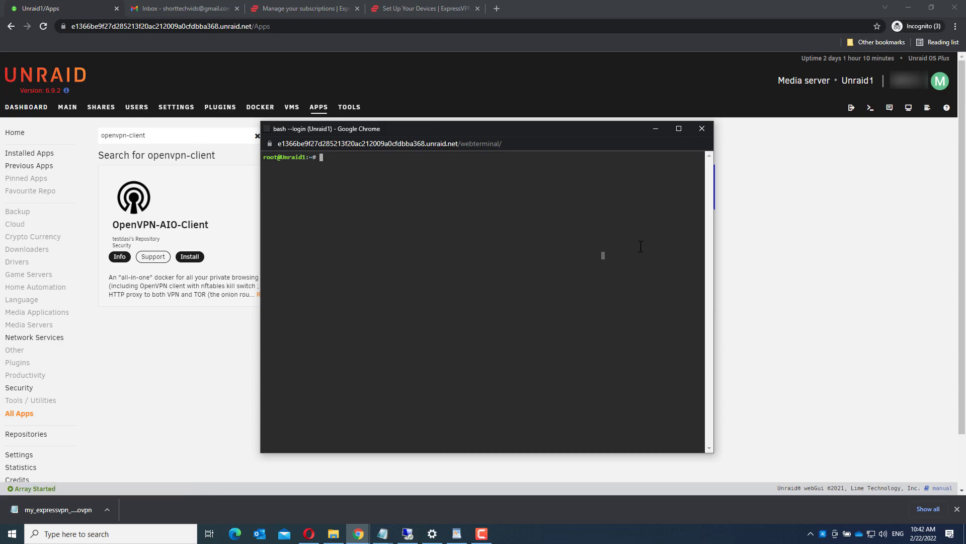
pyautogui.moveTo(519, 294)
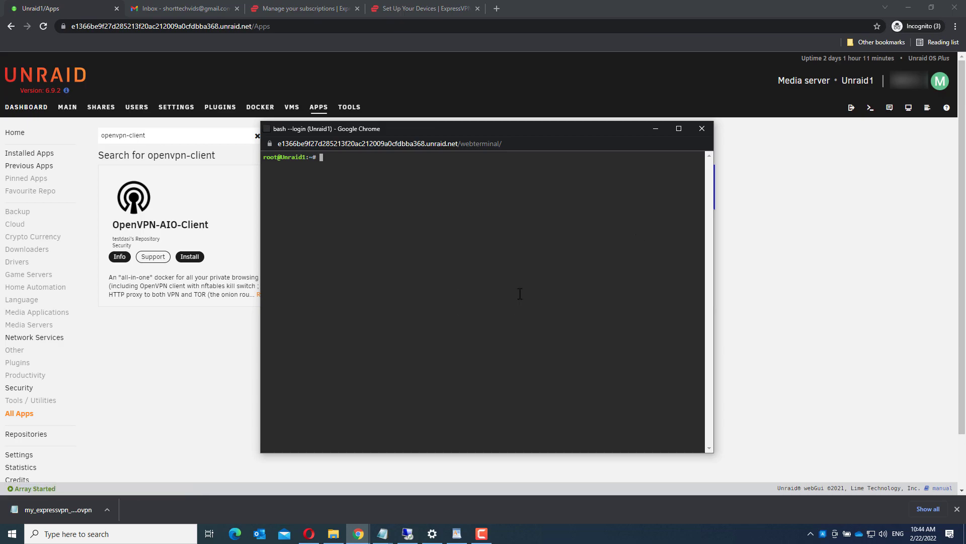
# Change the web terminal into /mnt/user/appdata/openvpn-client/.
pyautogui.write('cd /mnt/')
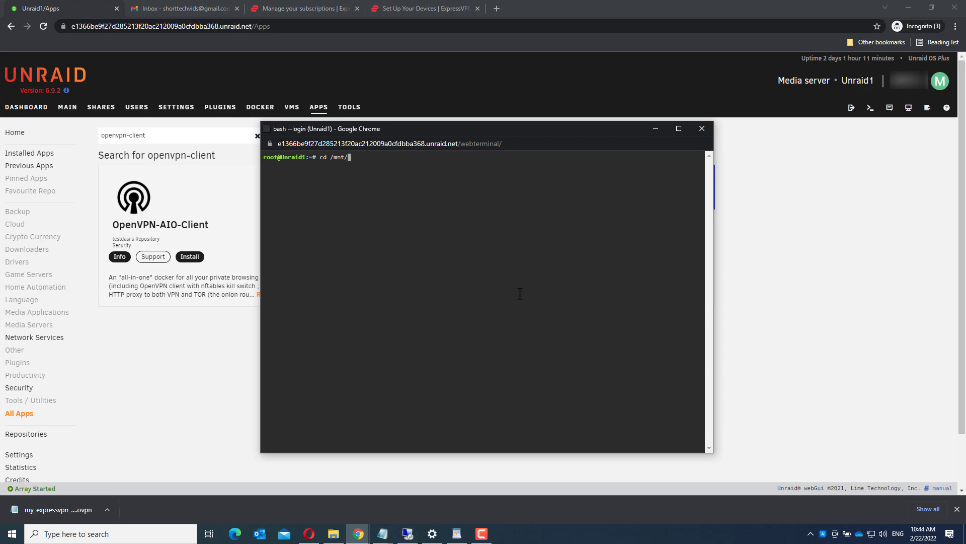
pyautogui.write('user/')
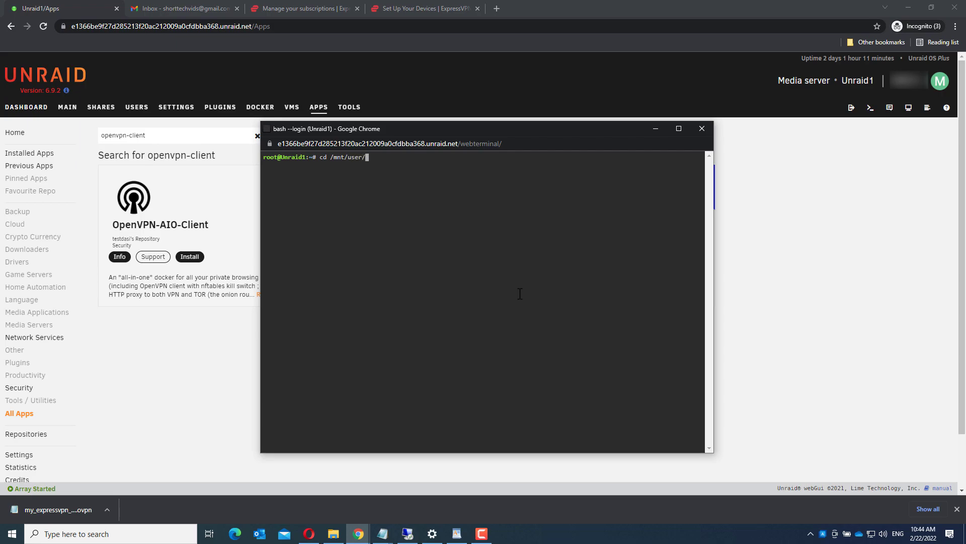
pyautogui.write('appdata')
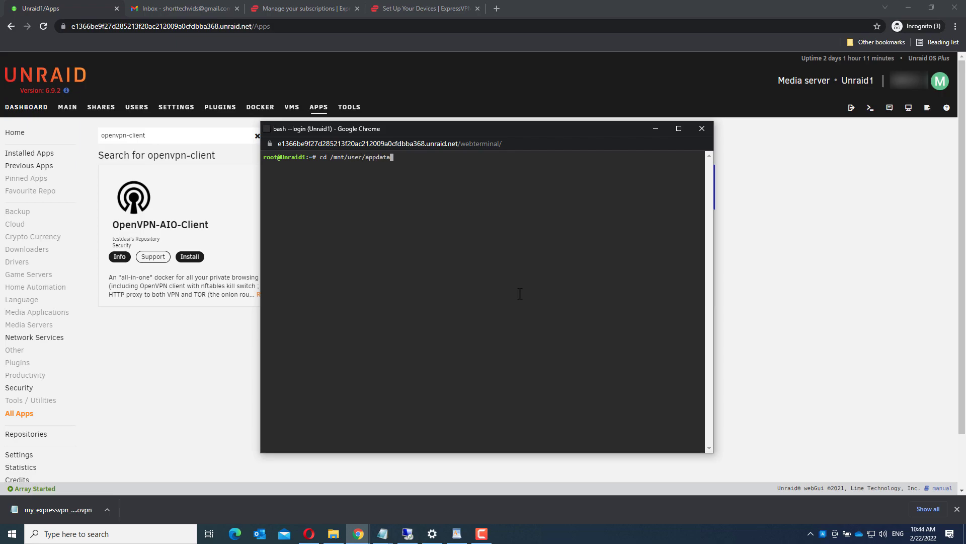
pyautogui.write('openvpn-client/')
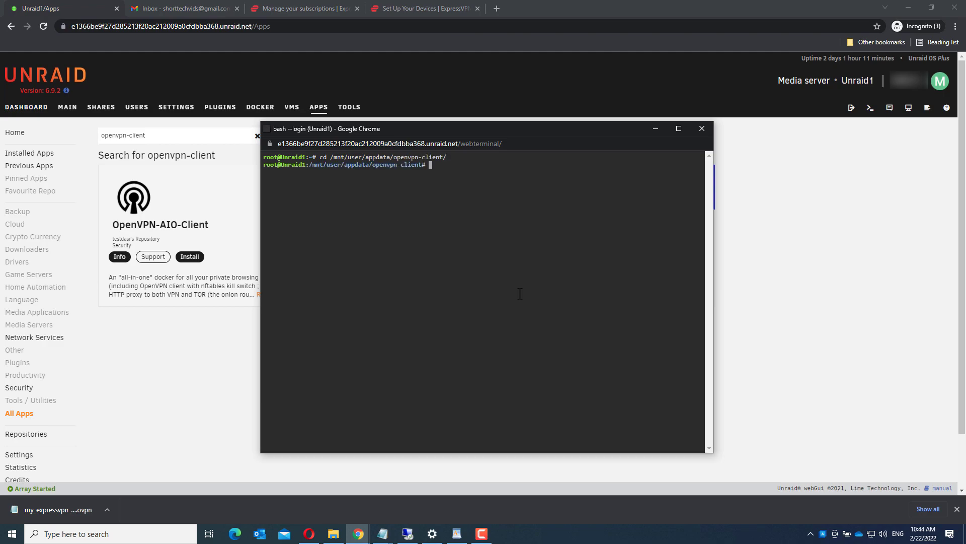
# Create a new vpn.ovpn file in nano.
pyautogui.write('nano')
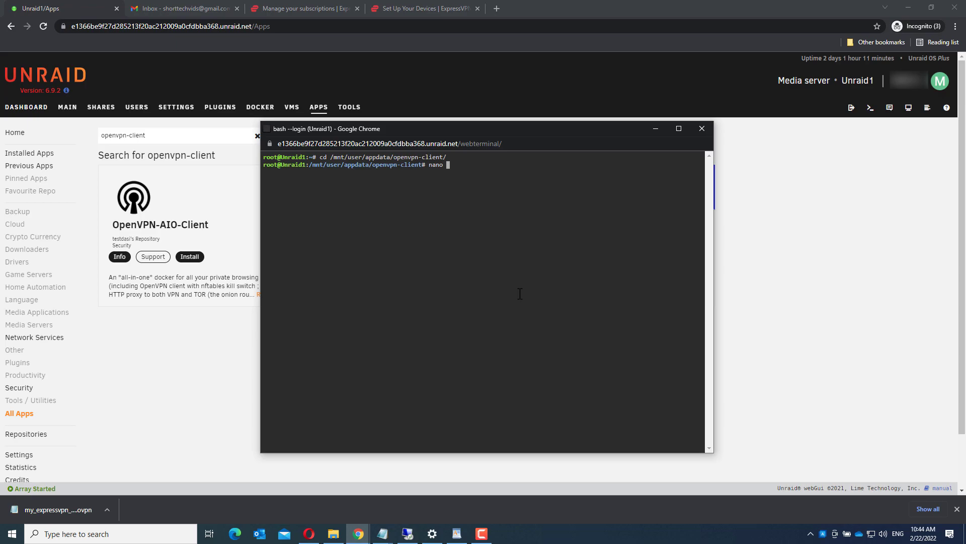
pyautogui.write('vpn.')
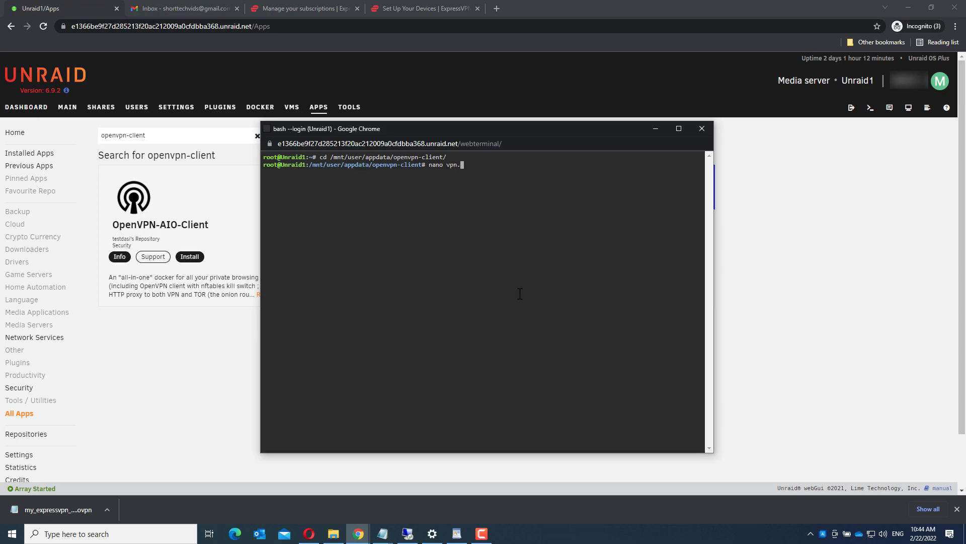
pyautogui.write('o')
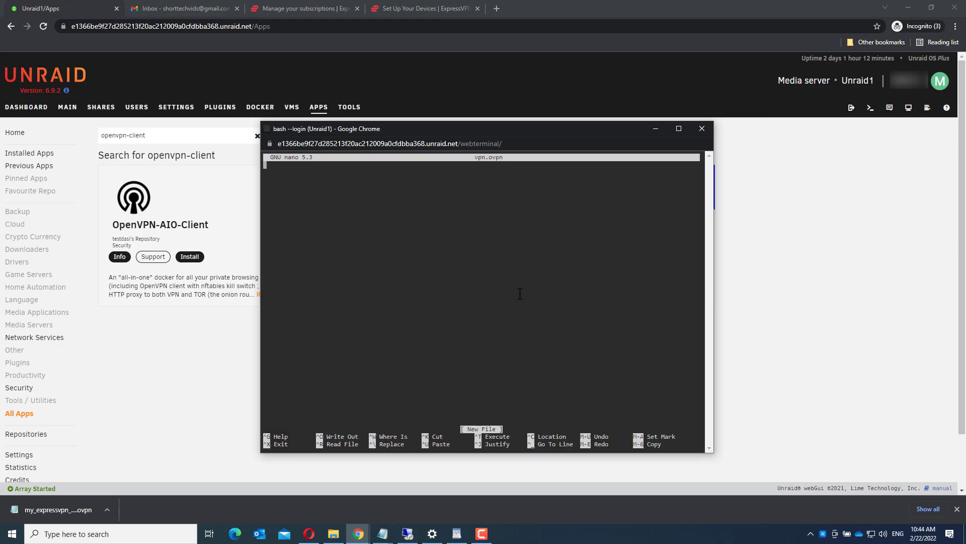
pyautogui.click(110, 533)
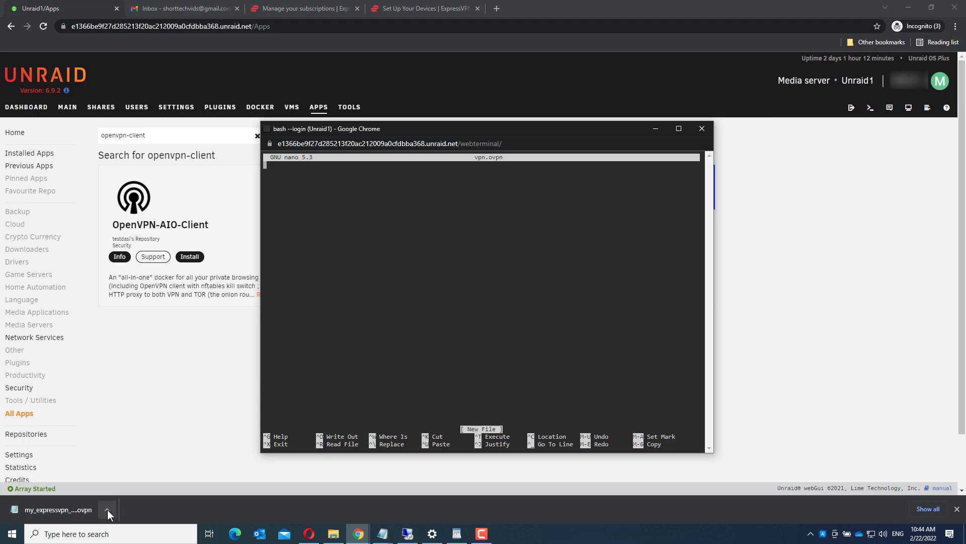
# Copy the whole downloaded ExpressVPN .ovpn configuration from Notepad.
pyautogui.click(107, 510)
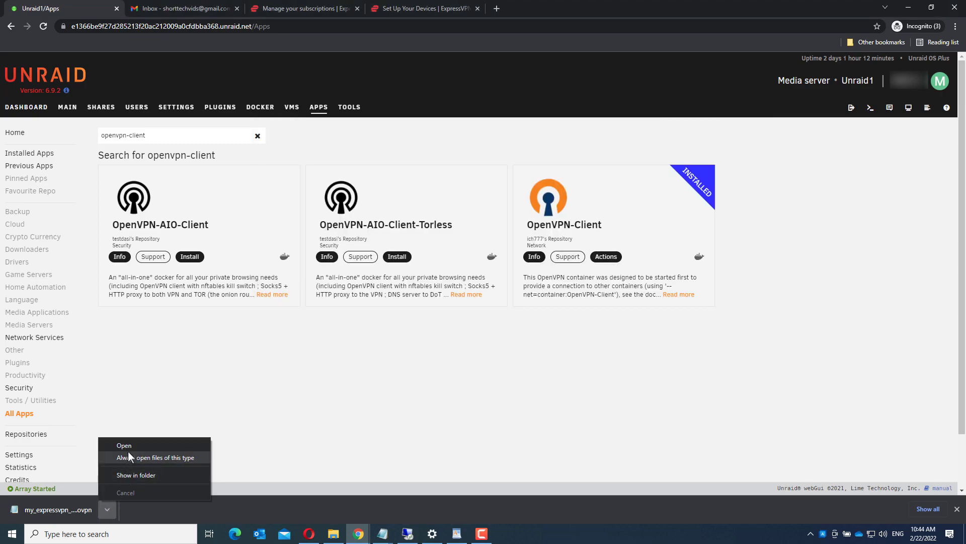
pyautogui.click(124, 445)
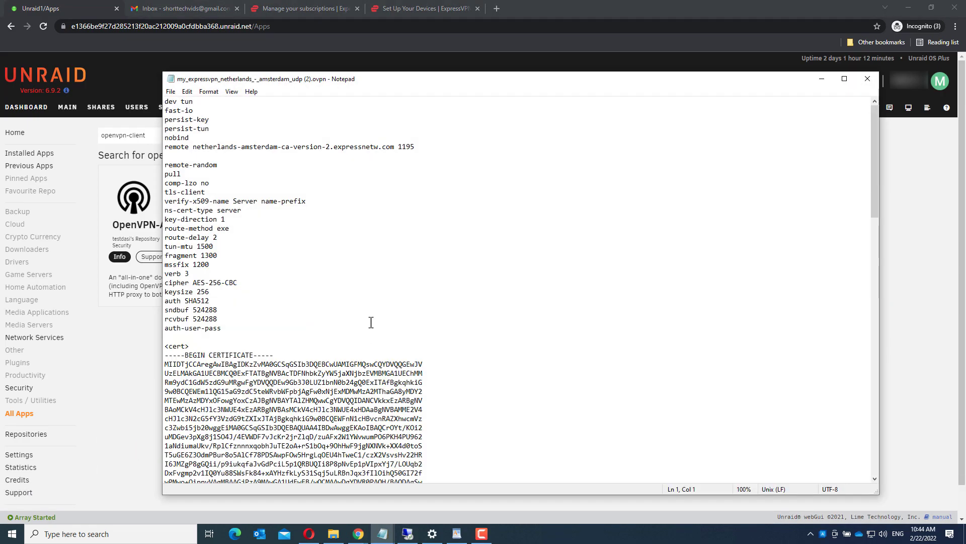
pyautogui.press('ctrl+a')
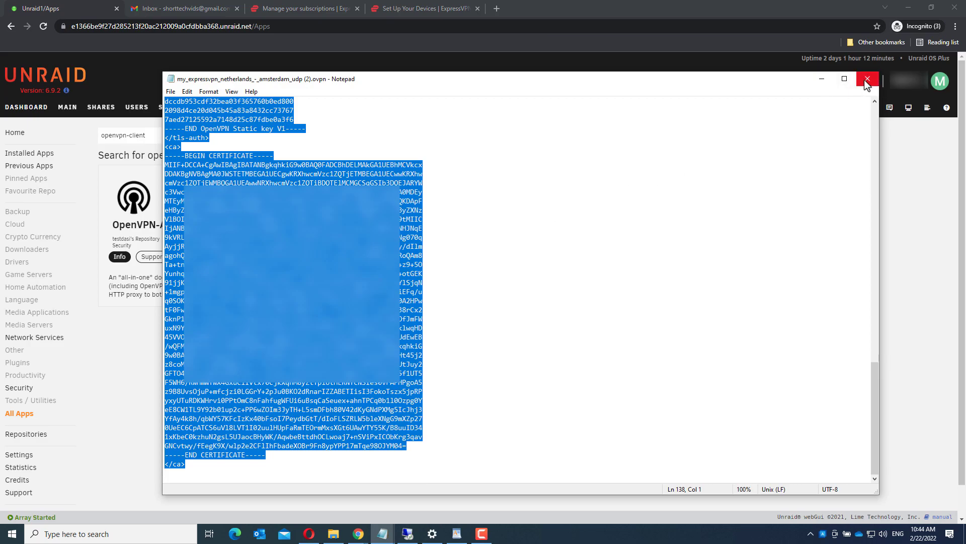
pyautogui.click(867, 79)
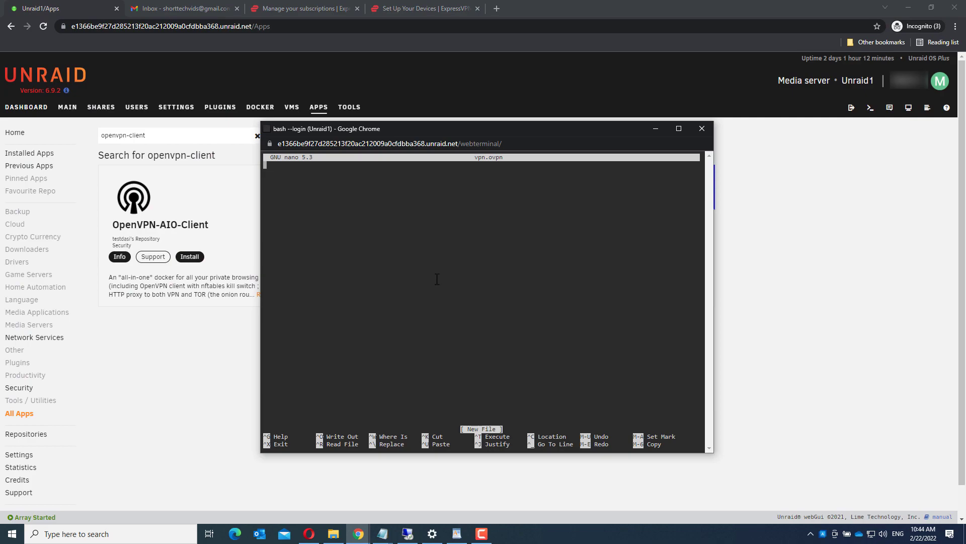
pyautogui.moveTo(435, 268)
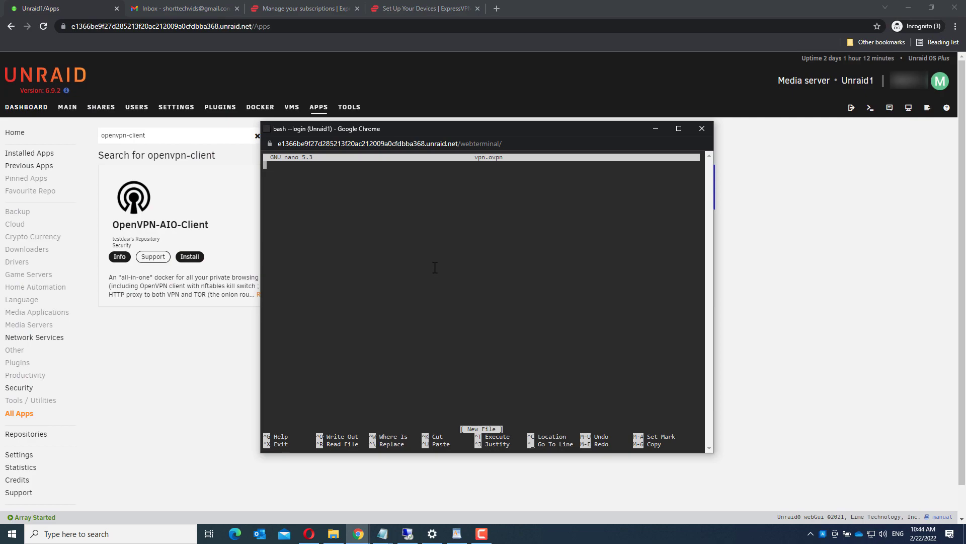
# Paste the configuration into vpn.ovpn and save it, exiting nano.
pyautogui.rightClick(434, 269)
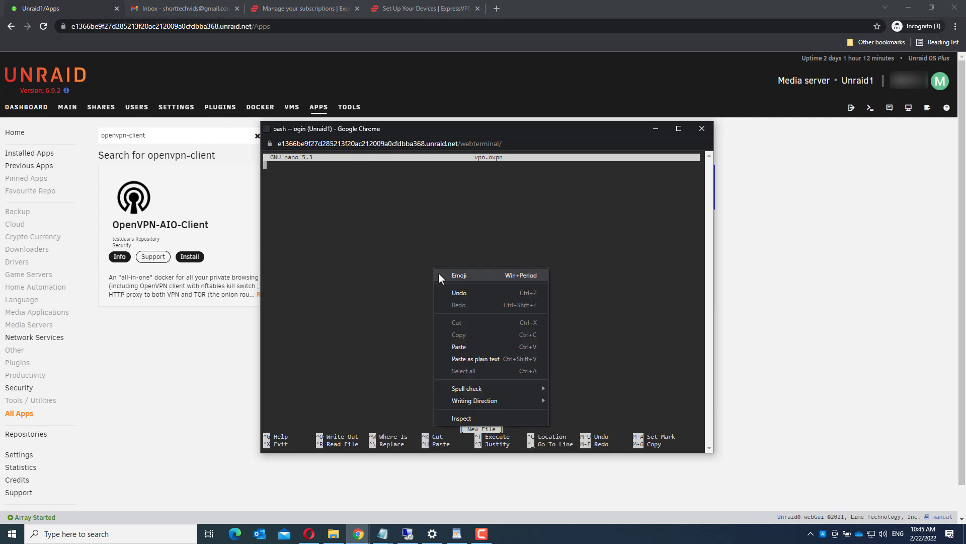
pyautogui.click(459, 346)
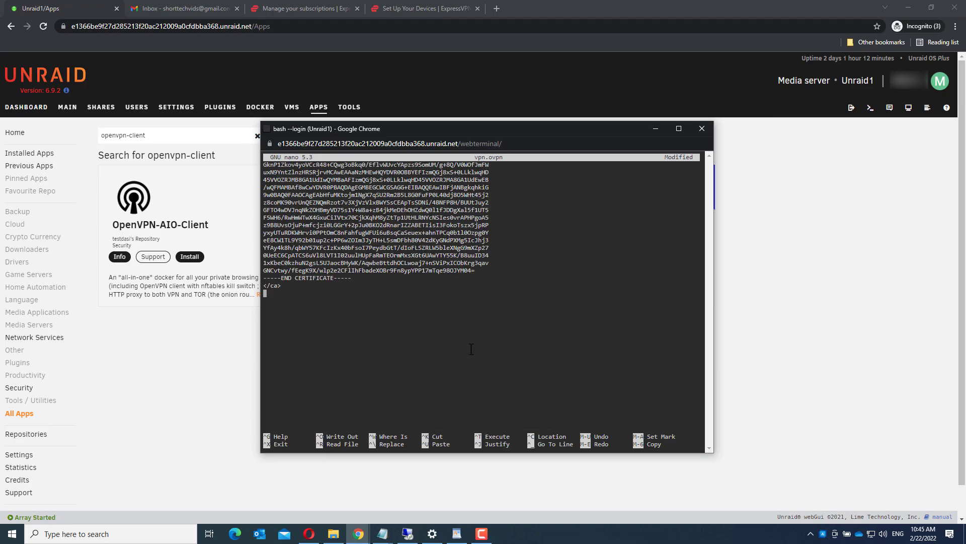
pyautogui.press('ctrl+x')
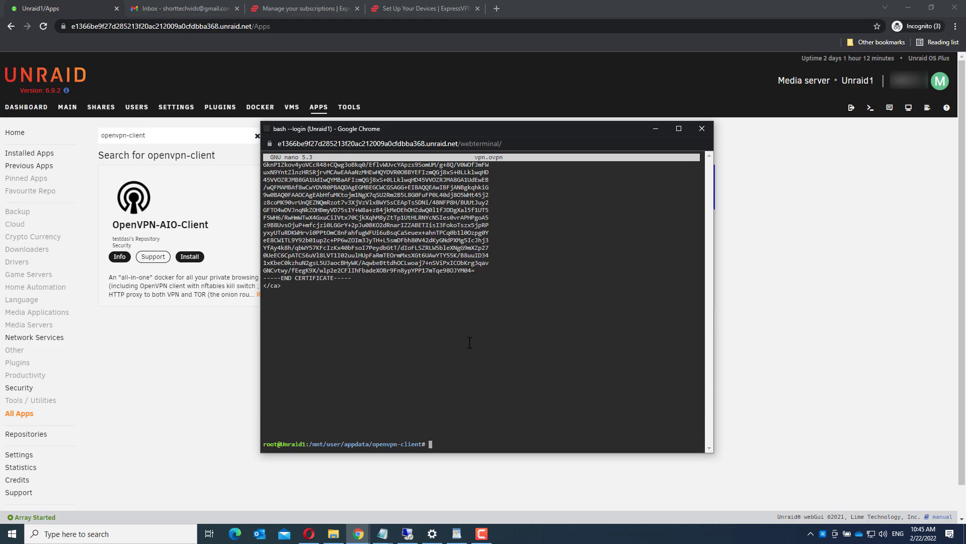
# Create vpn.auth in nano.
pyautogui.write('nano vp')
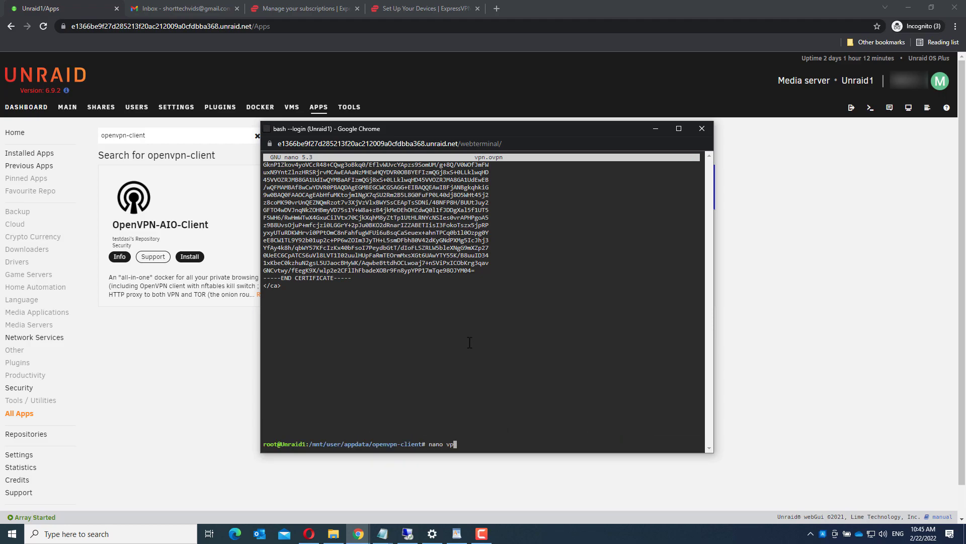
pyautogui.write('n.auth')
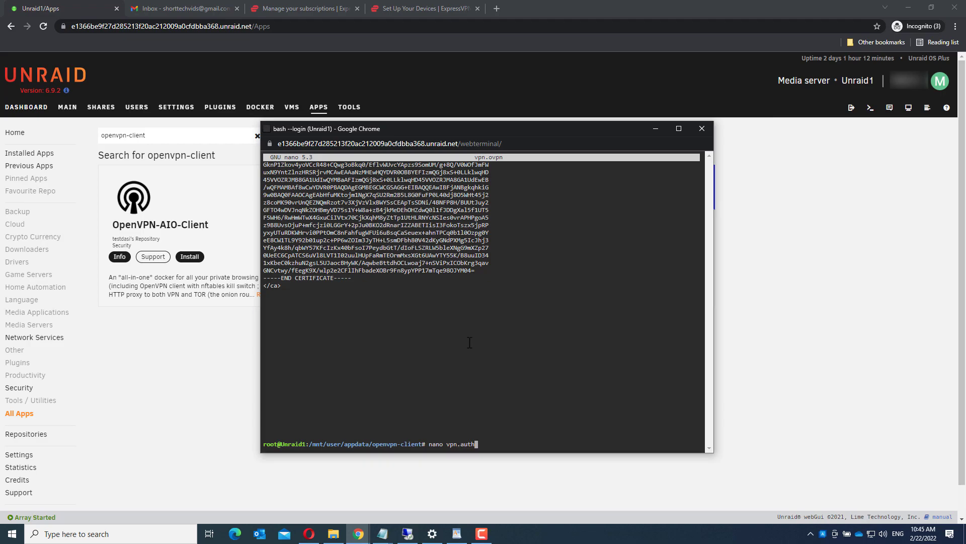
pyautogui.press('enter')
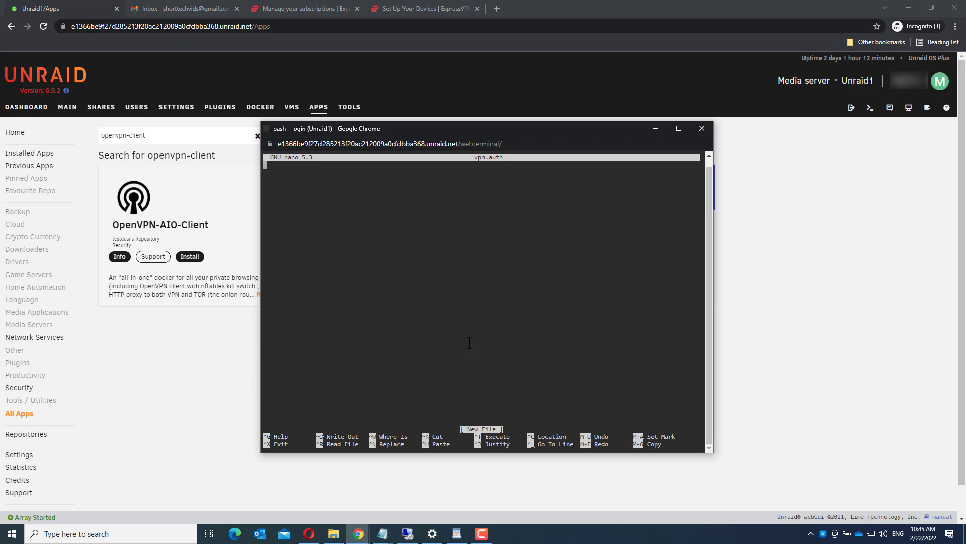
# Enter the VPN username and password on two lines and save vpn.auth.
pyautogui.click(456, 533)
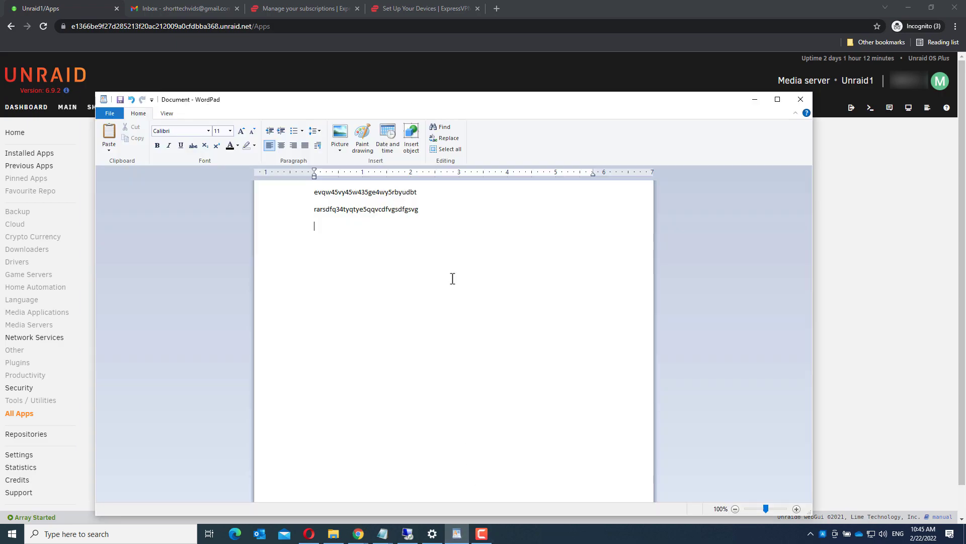
pyautogui.tripleClick(365, 192)
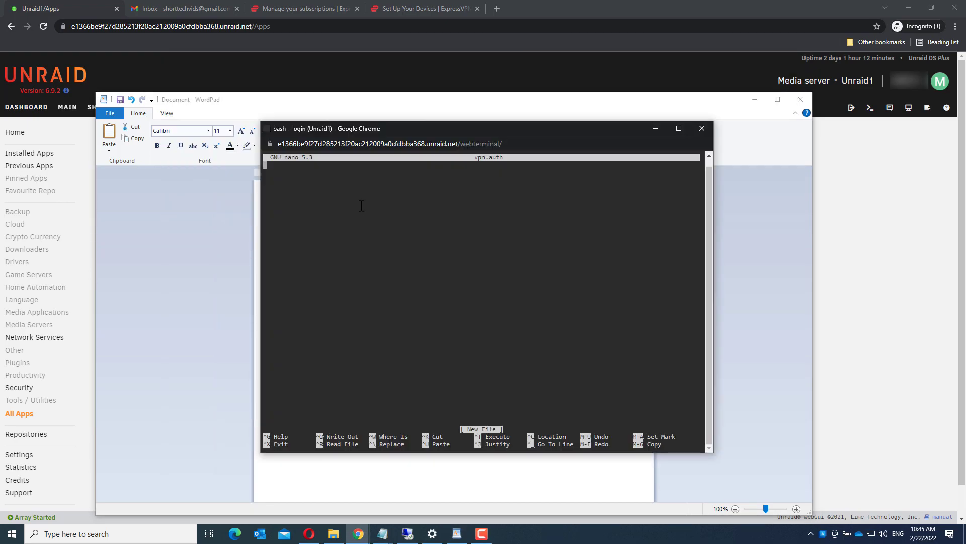
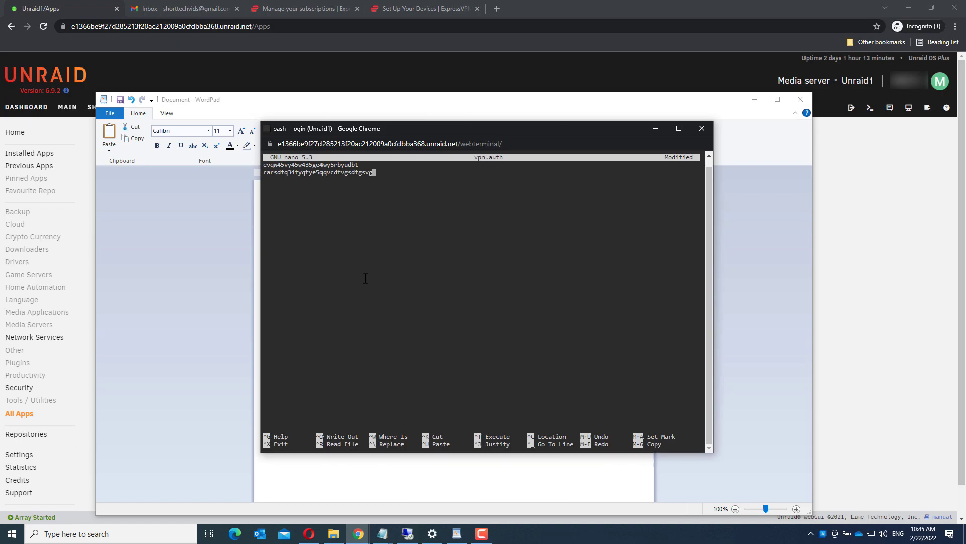
pyautogui.press('ctrl+o')
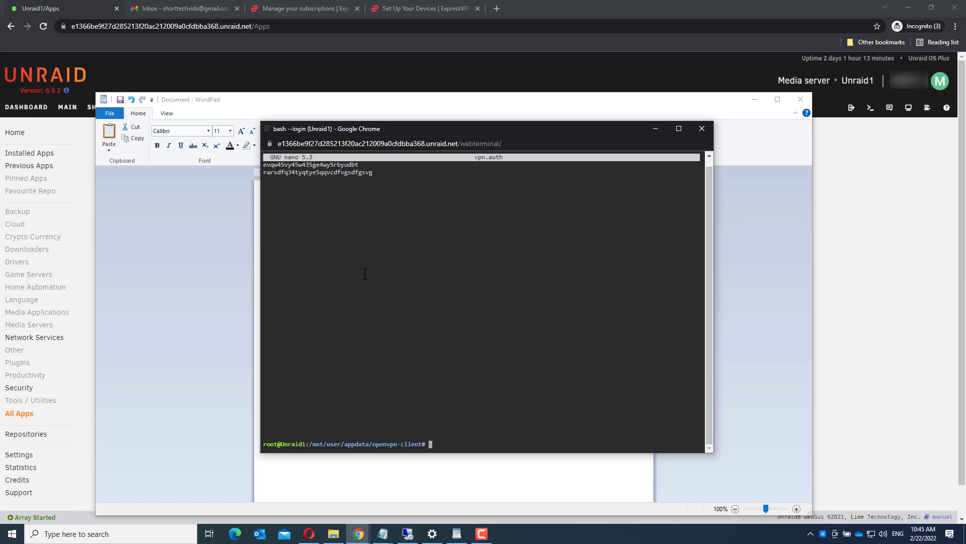
pyautogui.moveTo(366, 270)
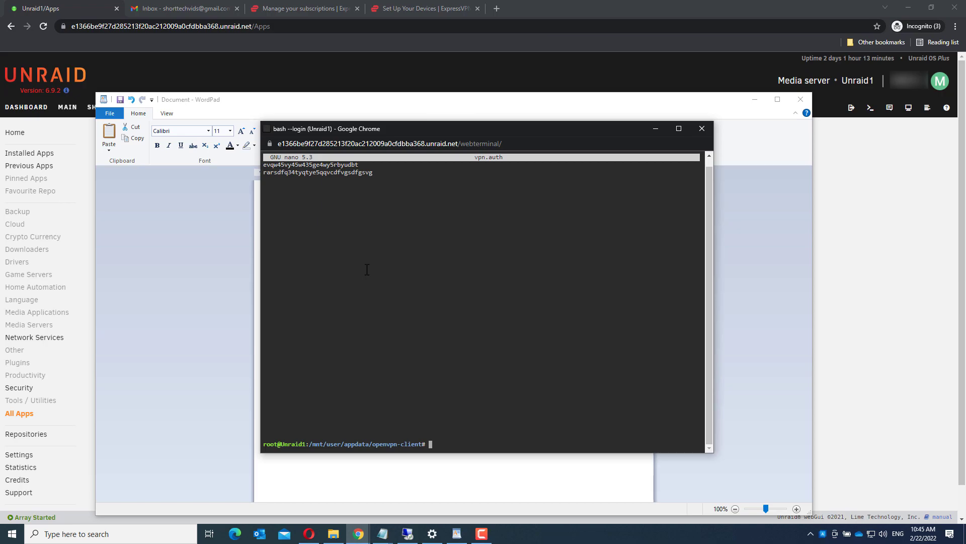
pyautogui.moveTo(409, 328)
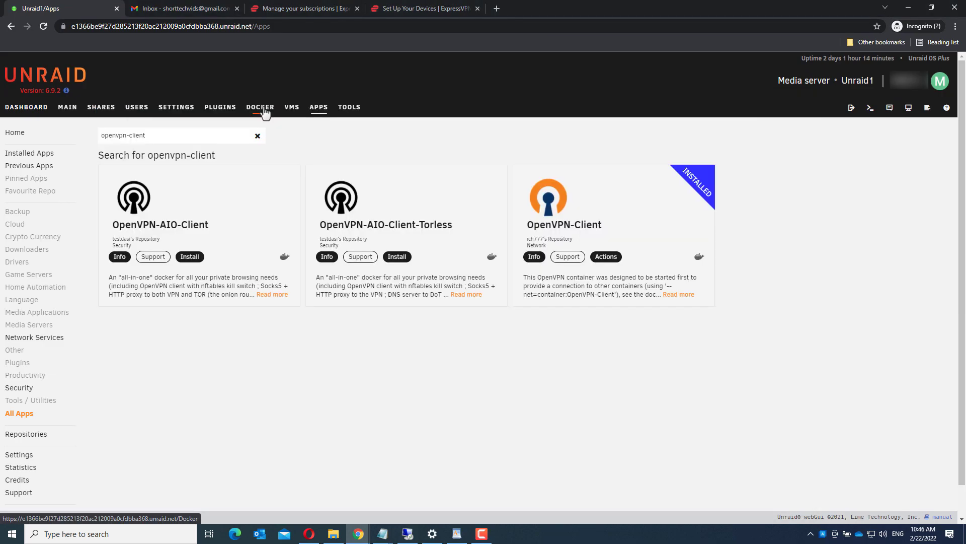
# Restart the OpenVPN-Client container from Unraid's Docker page.
pyautogui.click(260, 107)
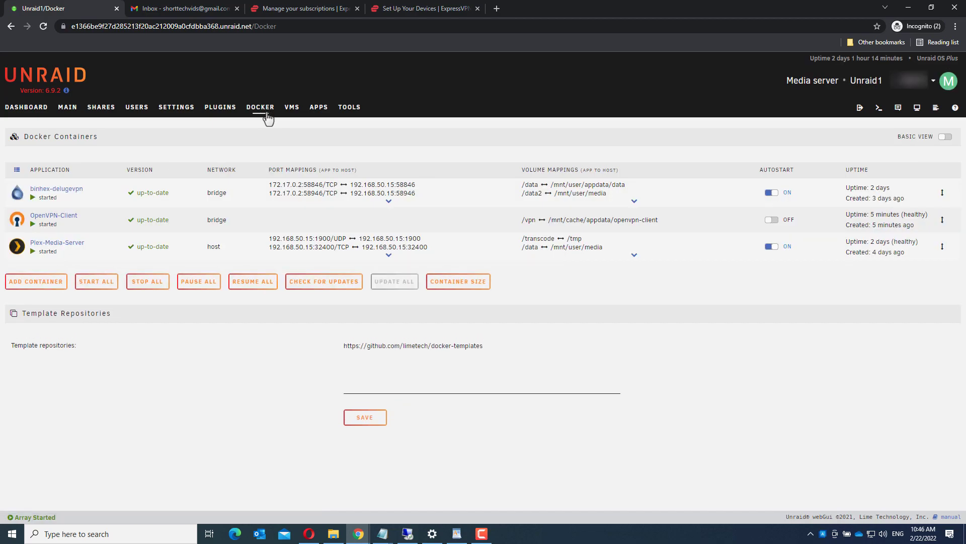
pyautogui.click(17, 219)
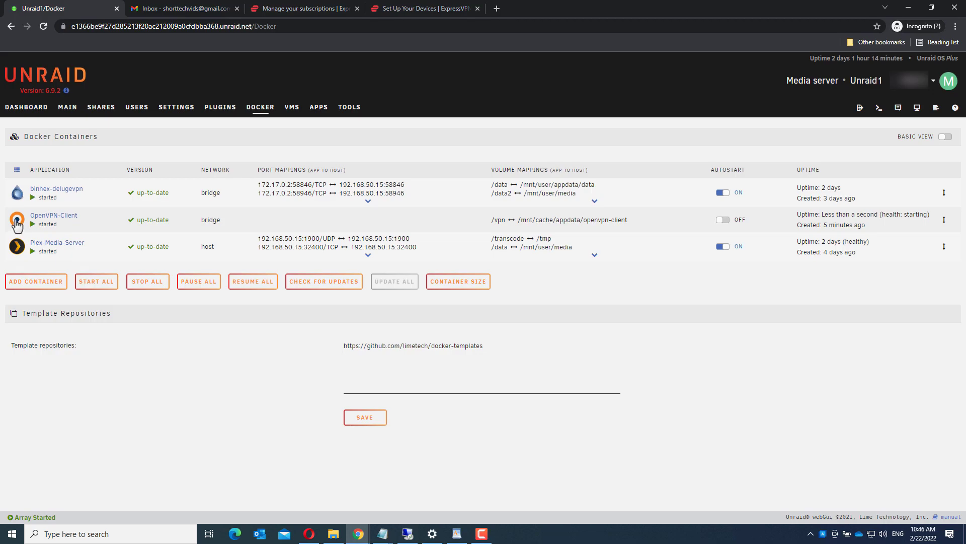
pyautogui.click(16, 219)
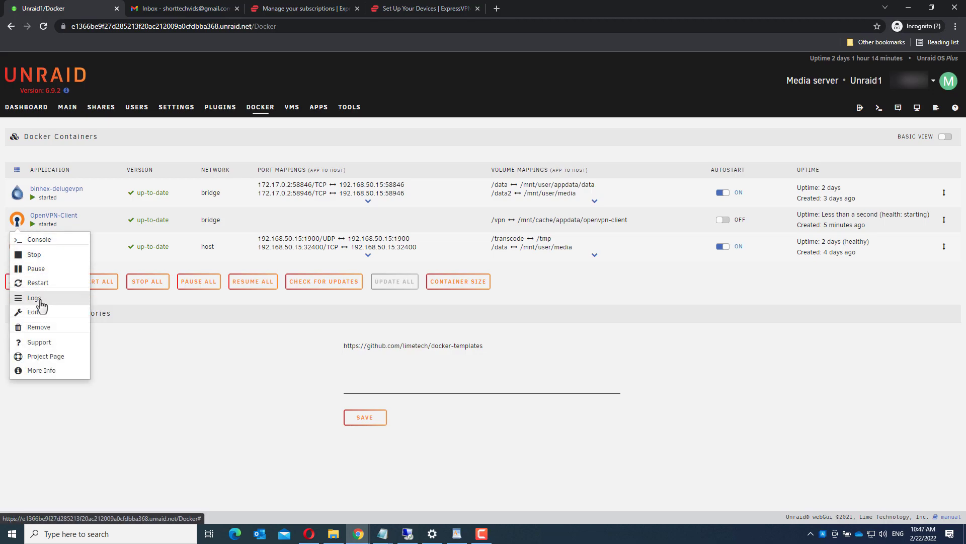
# Review the OpenVPN-Client log confirming the tunnel is up, then close it.
pyautogui.click(35, 297)
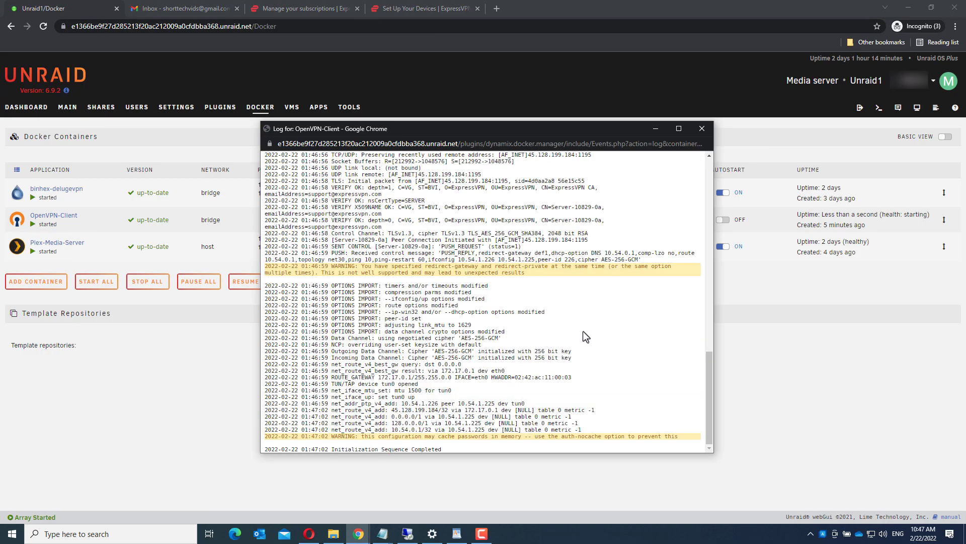
pyautogui.scroll(-3)
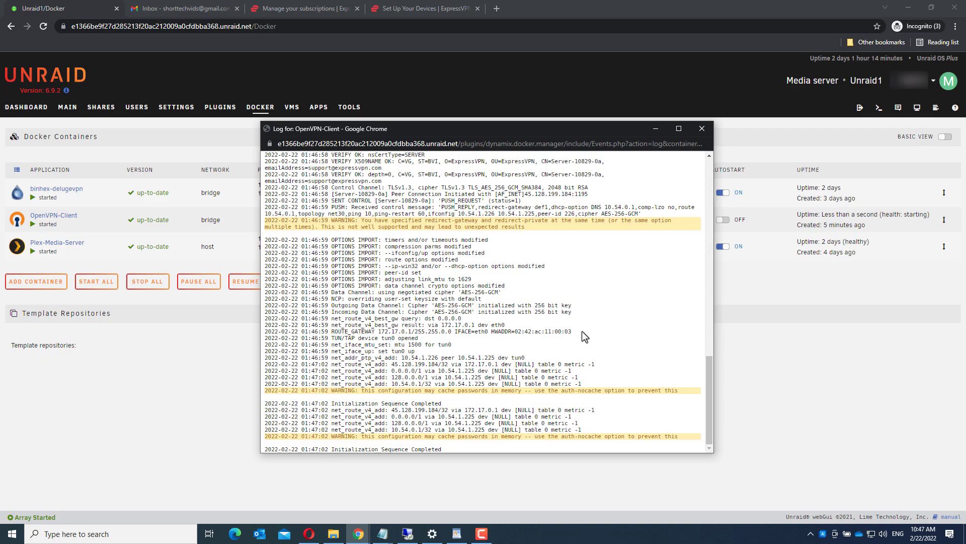
pyautogui.moveTo(538, 362)
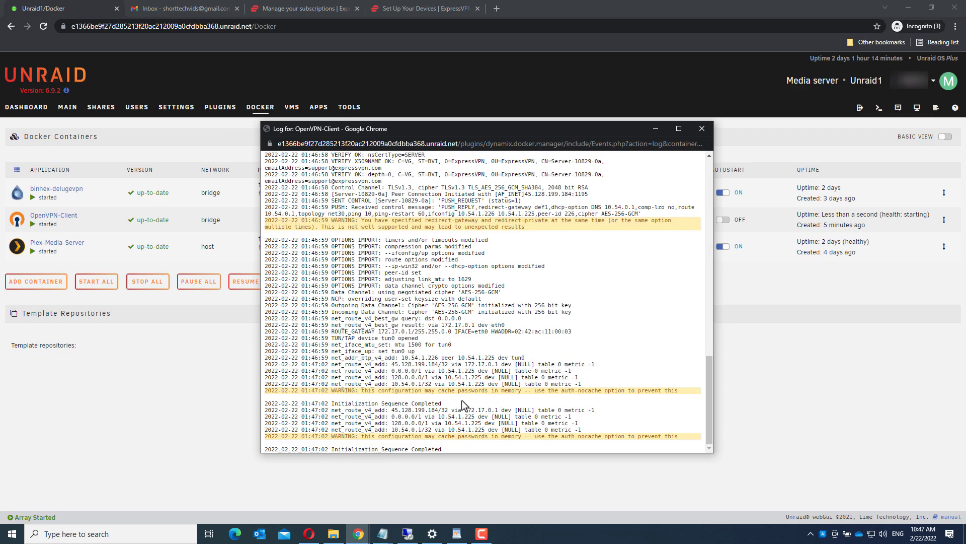
pyautogui.moveTo(290, 346)
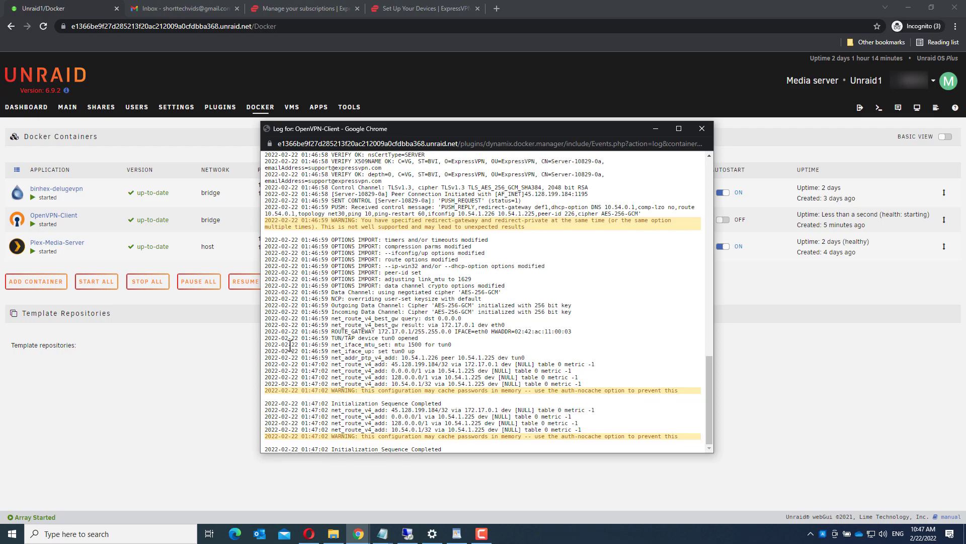
pyautogui.moveTo(266, 343)
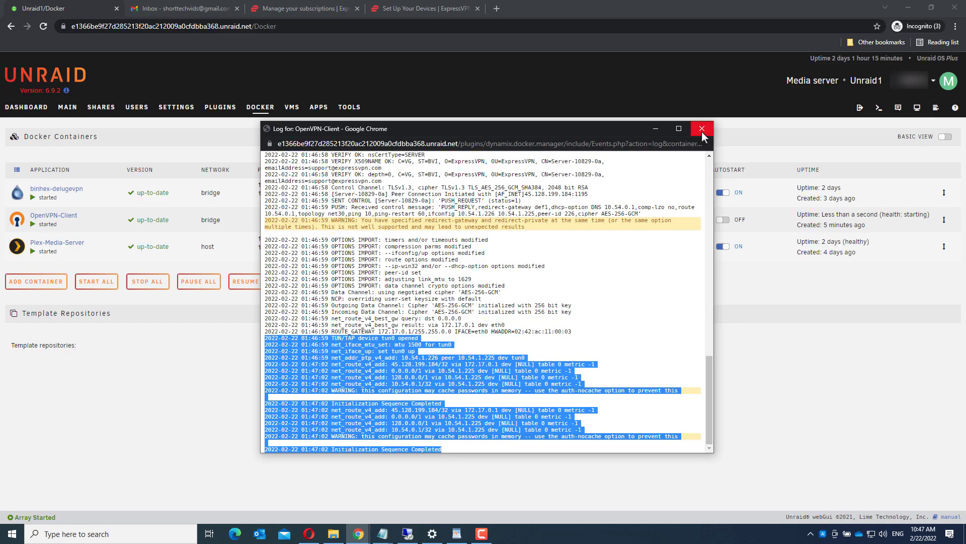
pyautogui.moveTo(701, 129)
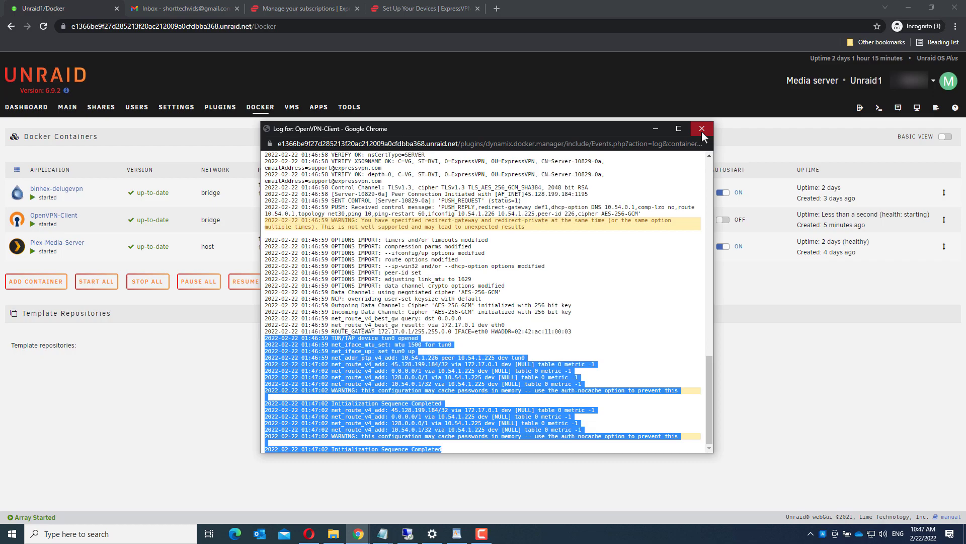
pyautogui.click(701, 129)
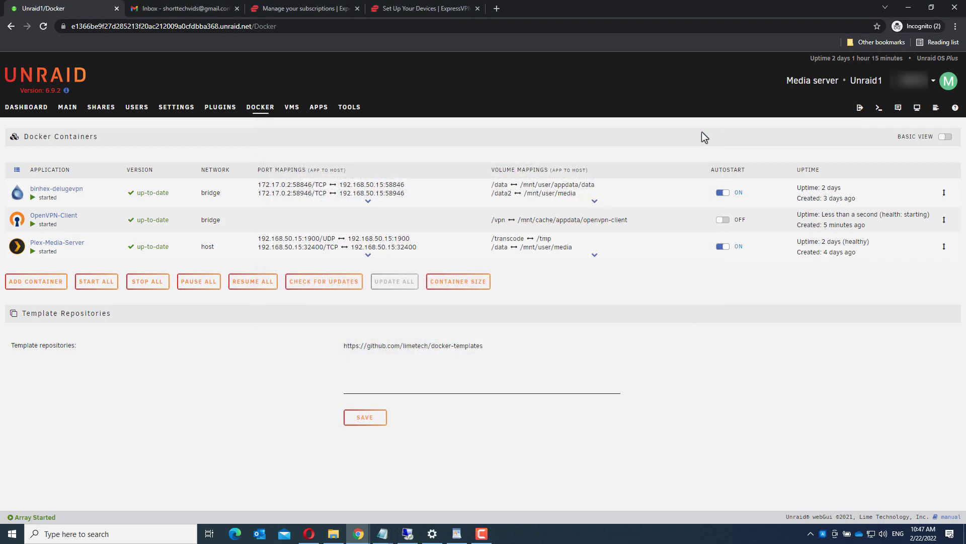
pyautogui.moveTo(318, 107)
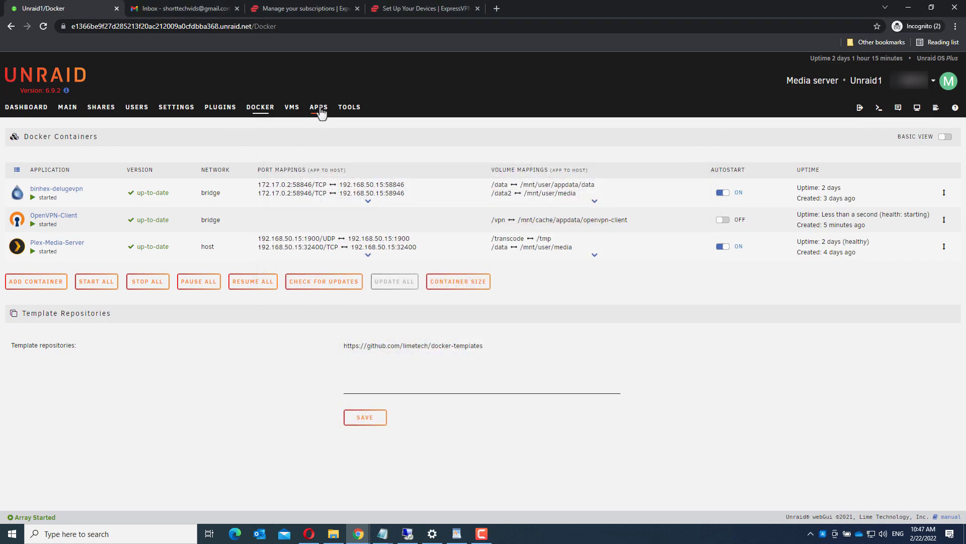
# Search the app store for chromium and open ich777's Chromium template.
pyautogui.click(318, 107)
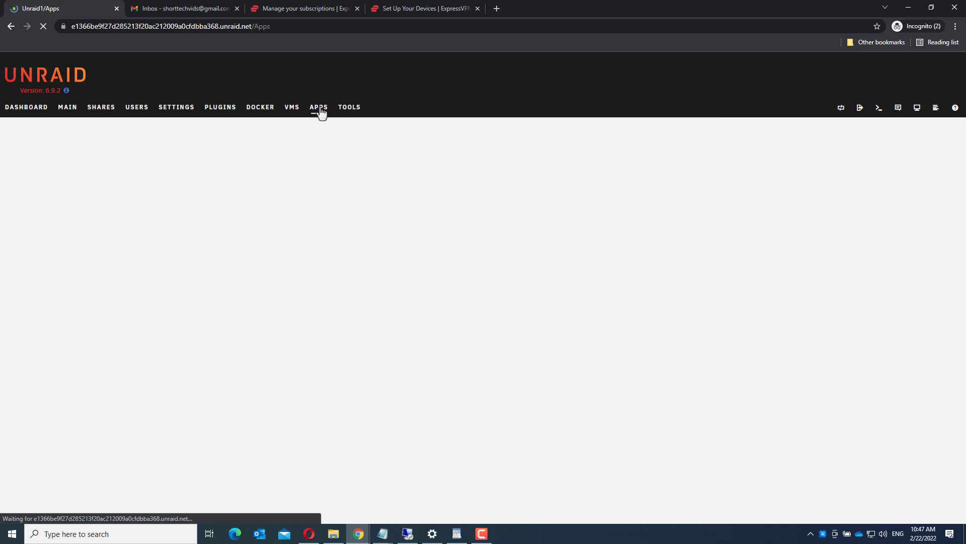
pyautogui.click(319, 106)
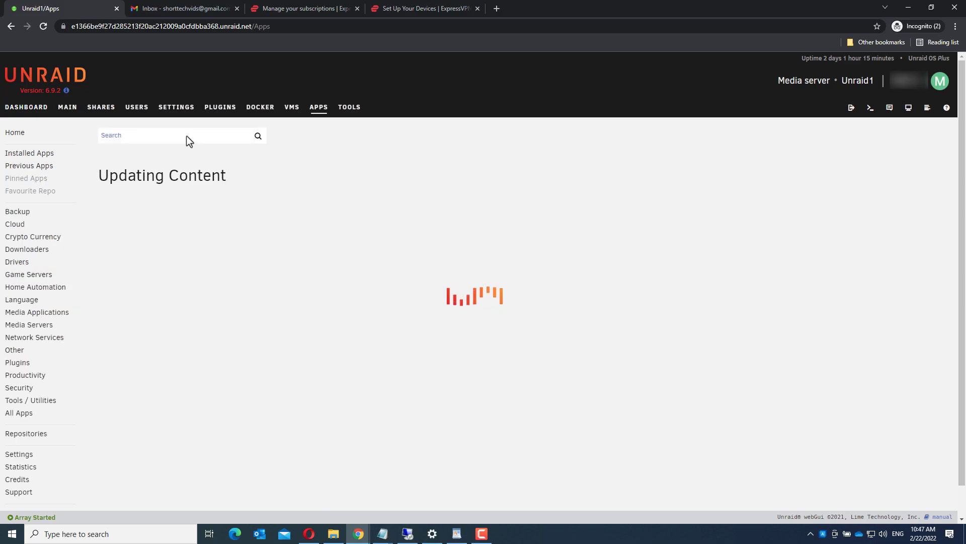
pyautogui.moveTo(181, 142)
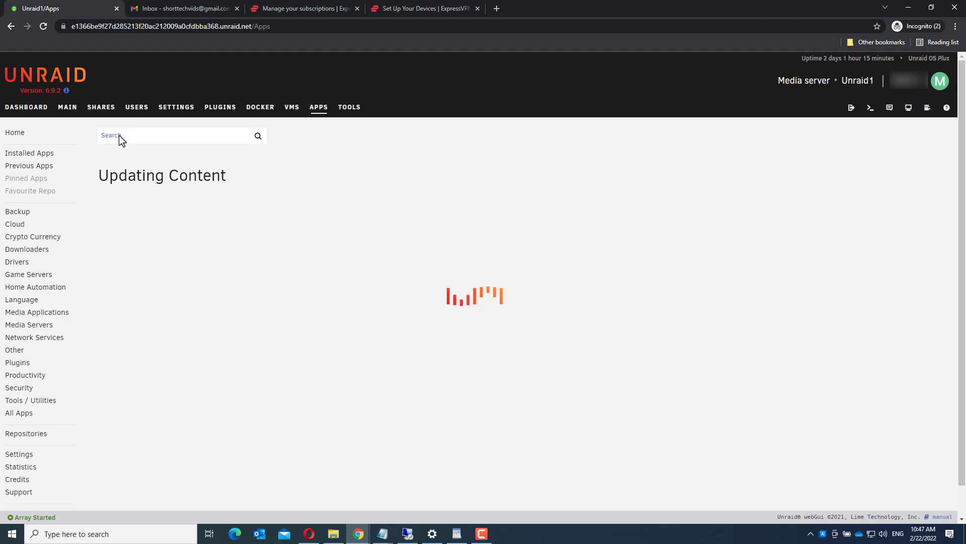
pyautogui.write('c')
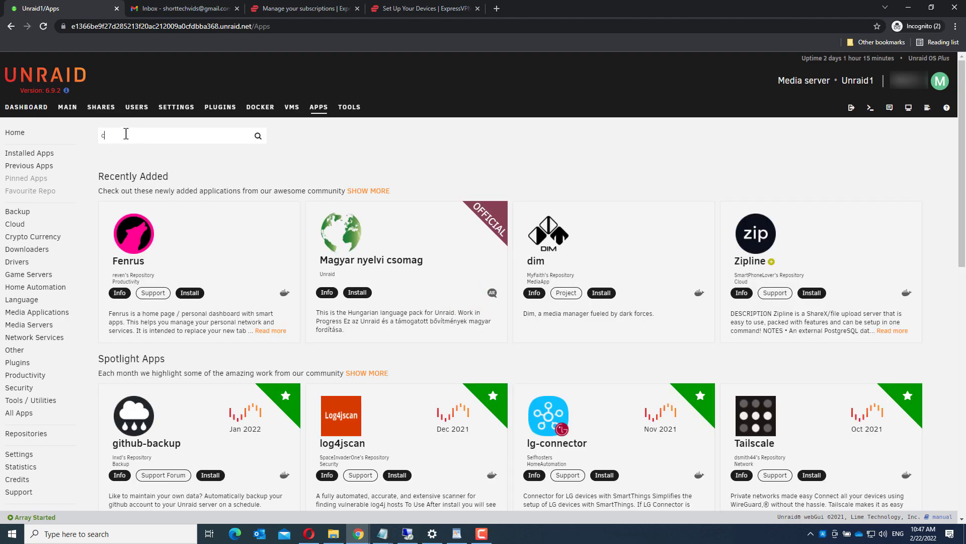
pyautogui.write('chromium')
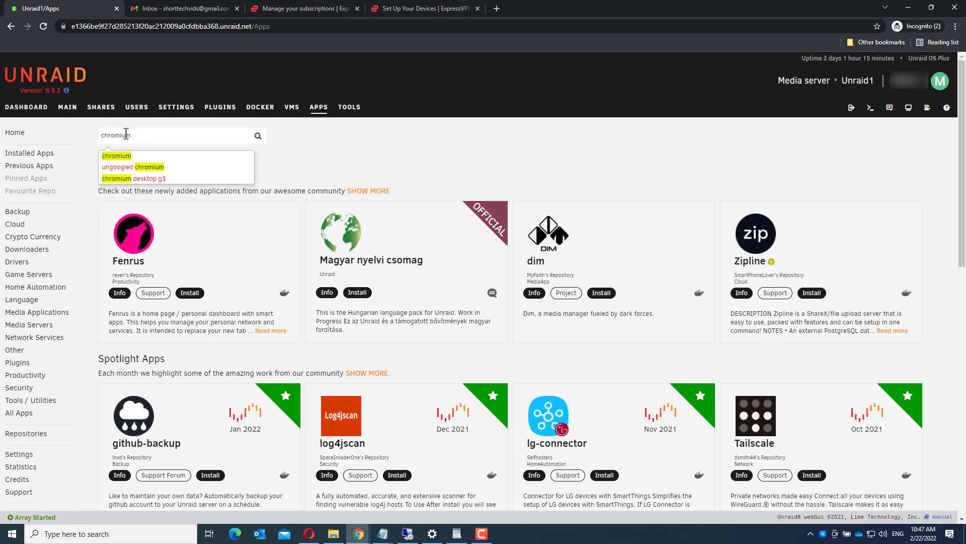
pyautogui.press('Enter')
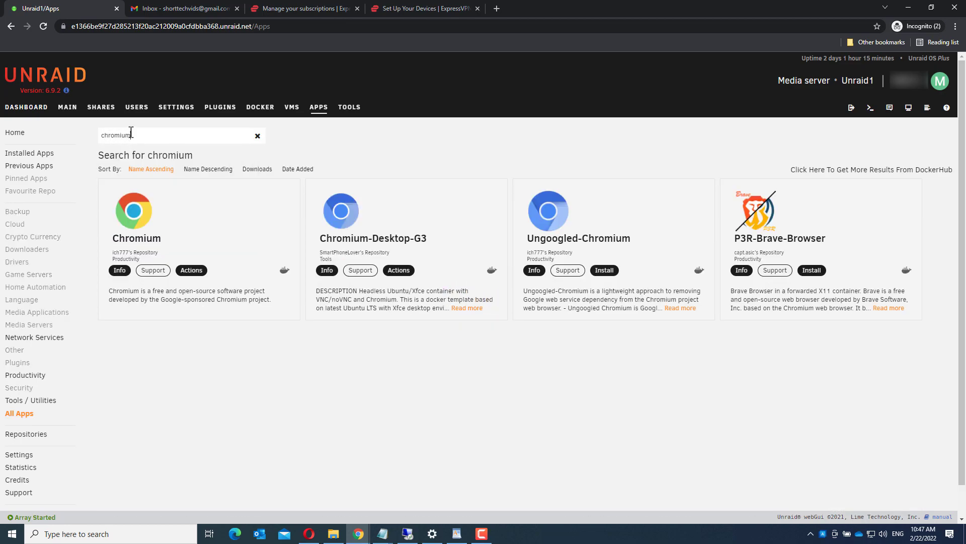
pyautogui.click(191, 270)
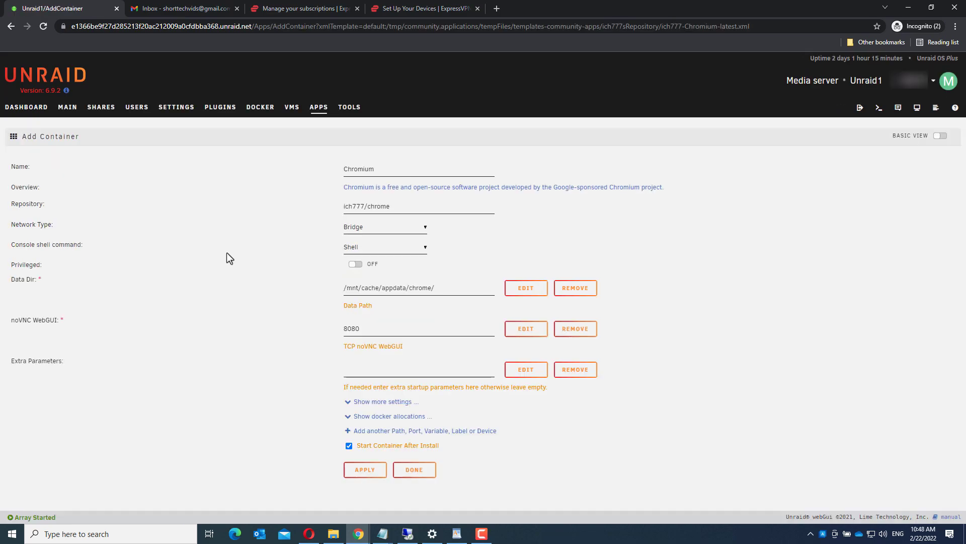
pyautogui.moveTo(367, 233)
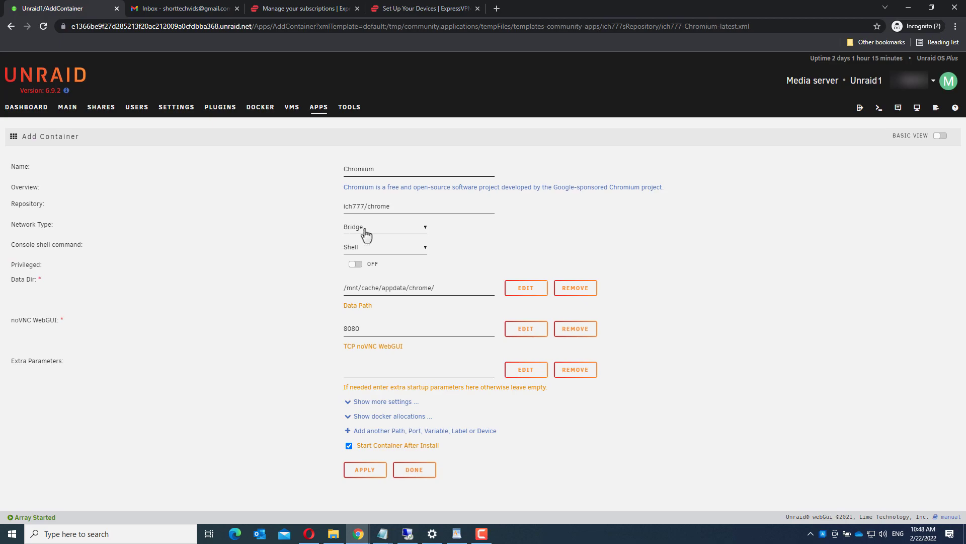
# Set Chromium's network type to None and append --net=container:OpenVPN-Client to Extra Parameters.
pyautogui.click(385, 226)
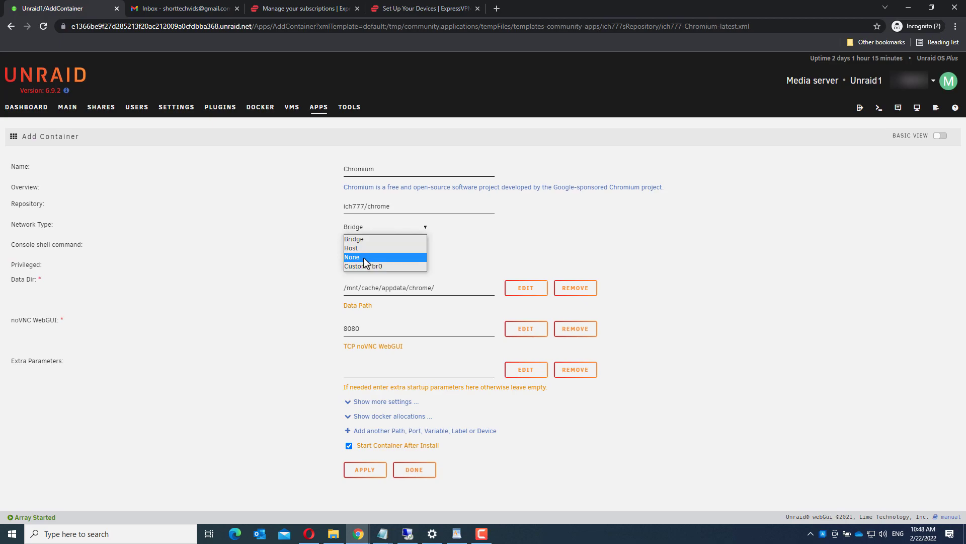
pyautogui.click(351, 258)
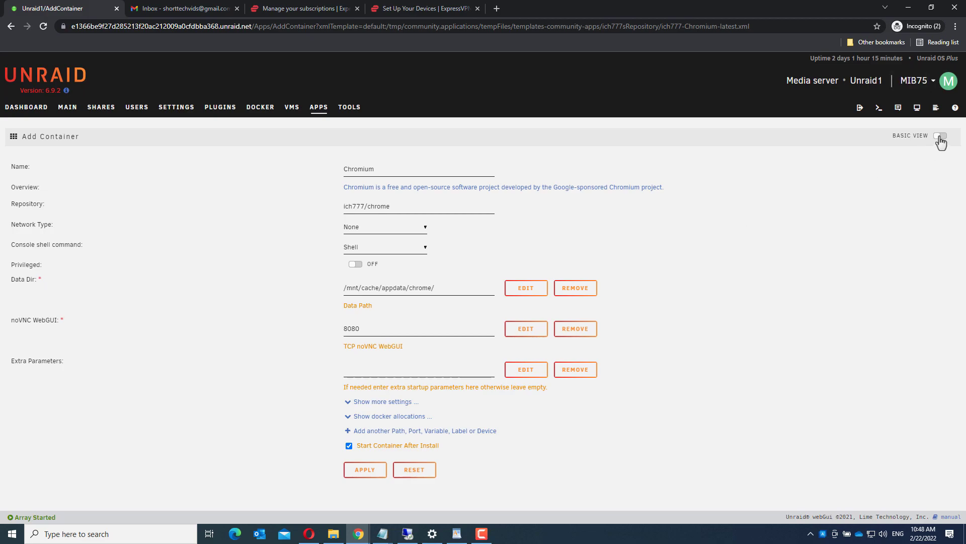
pyautogui.click(934, 135)
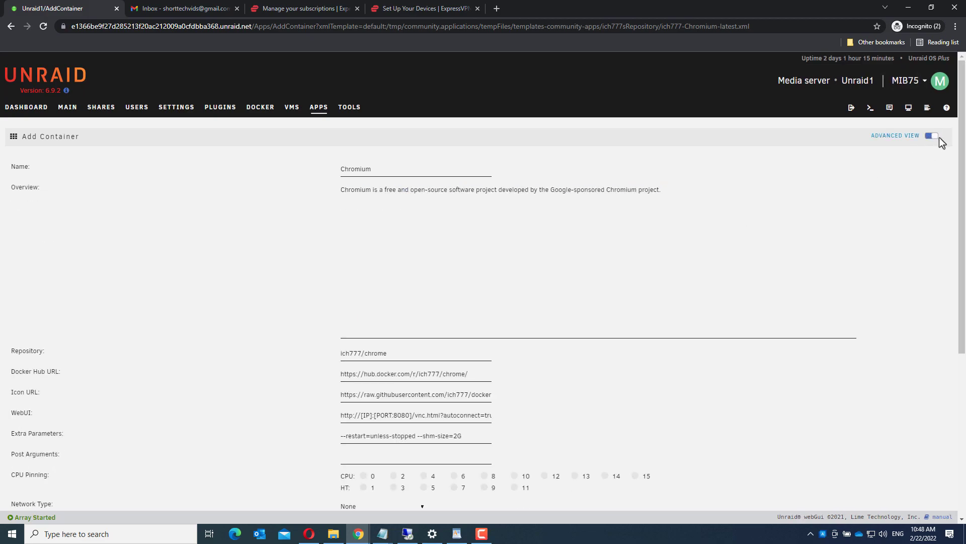
pyautogui.click(933, 135)
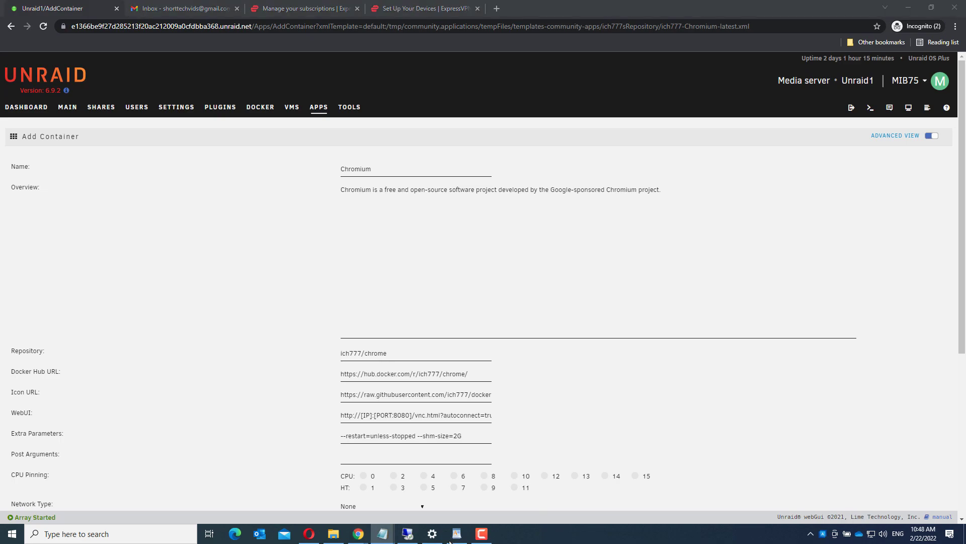
pyautogui.click(416, 436)
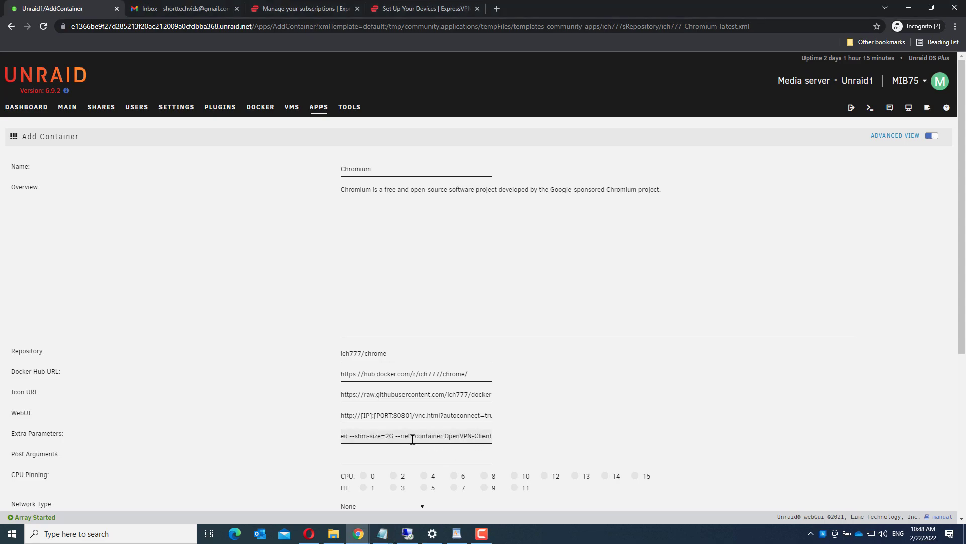
pyautogui.moveTo(419, 440)
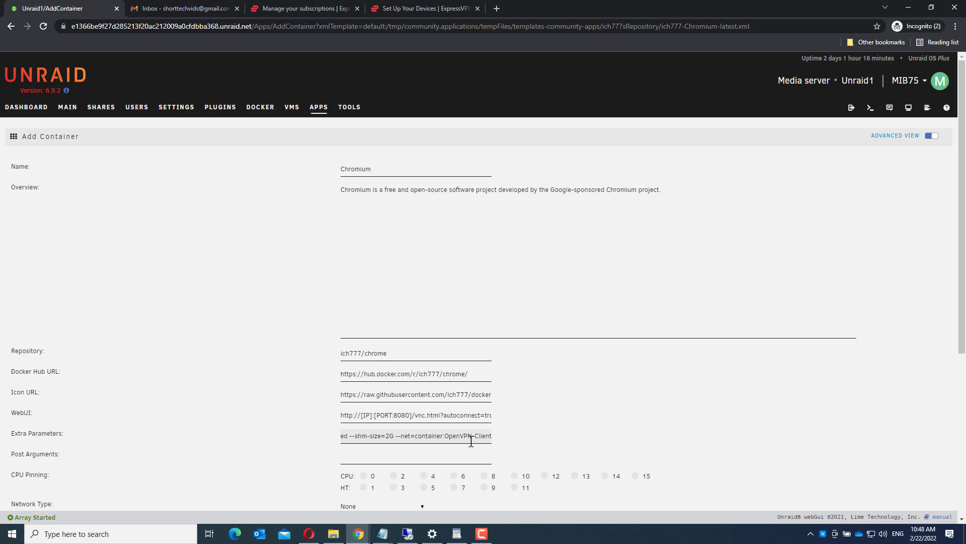
pyautogui.moveTo(489, 436)
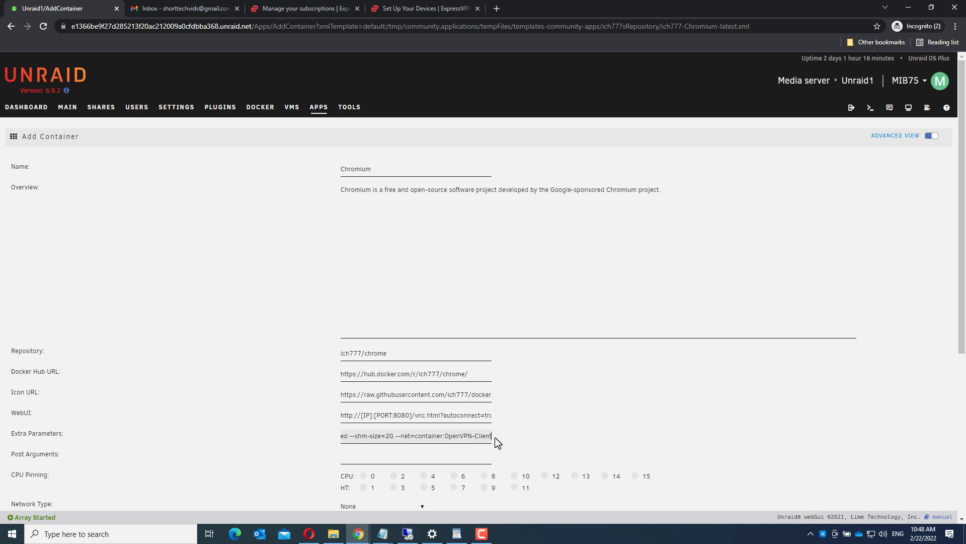
# Apply the configuration to install the Chromium container.
pyautogui.scroll(-3)
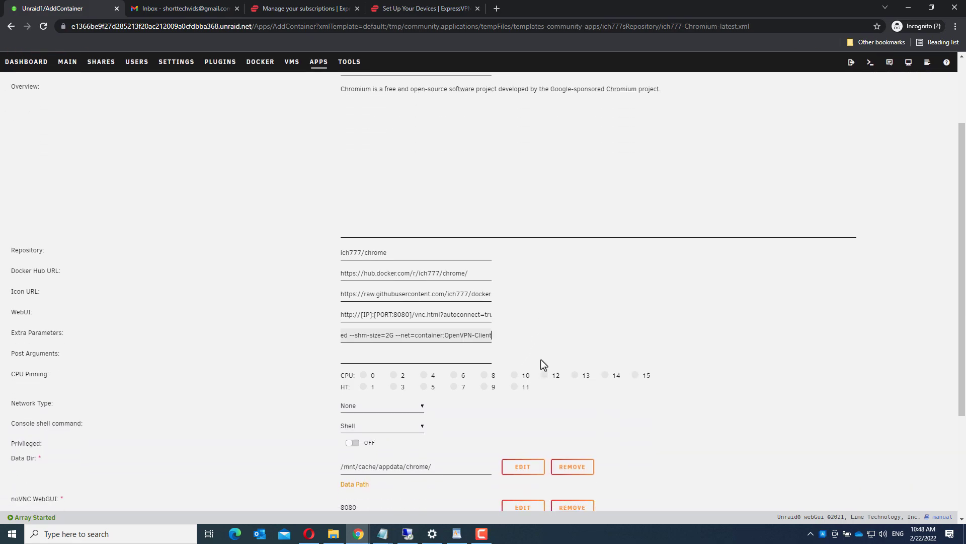
pyautogui.scroll(-3)
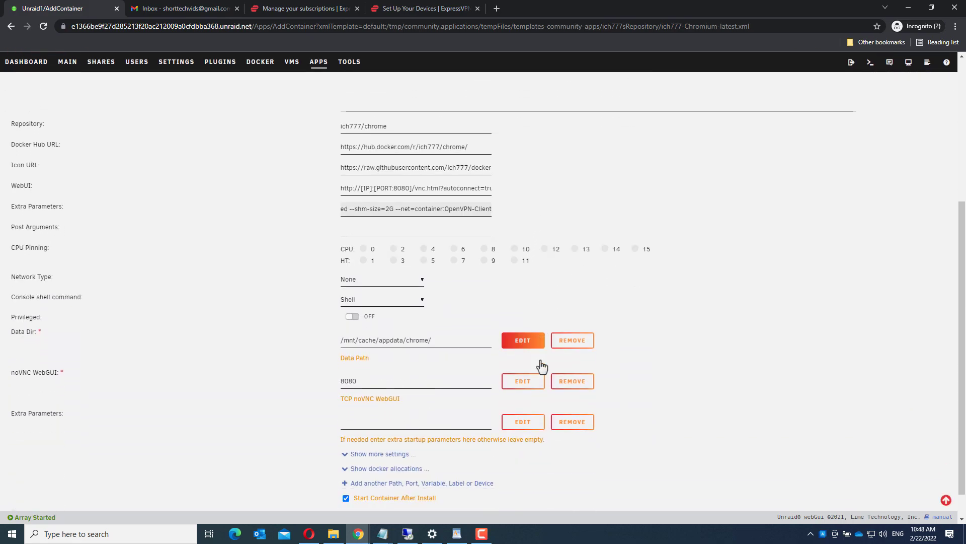
pyautogui.scroll(-3)
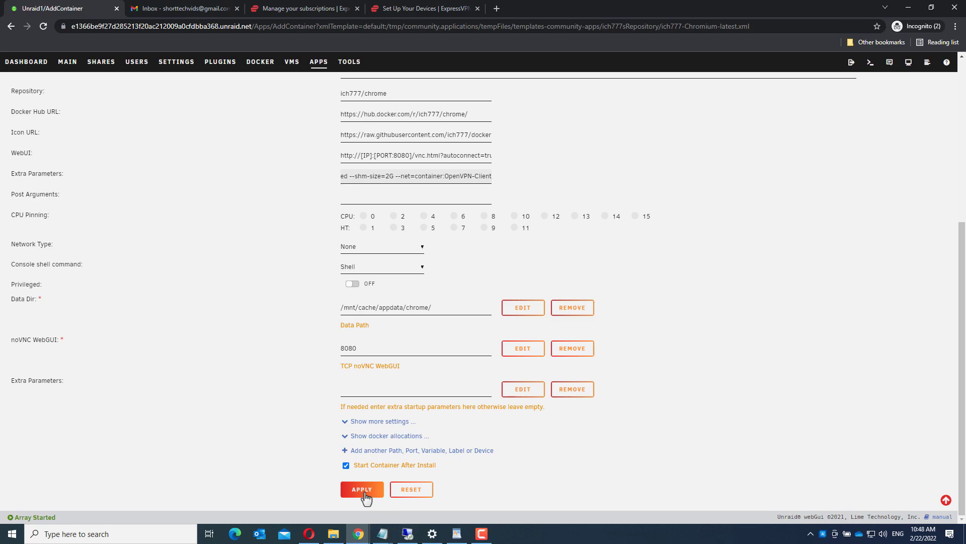
pyautogui.click(362, 489)
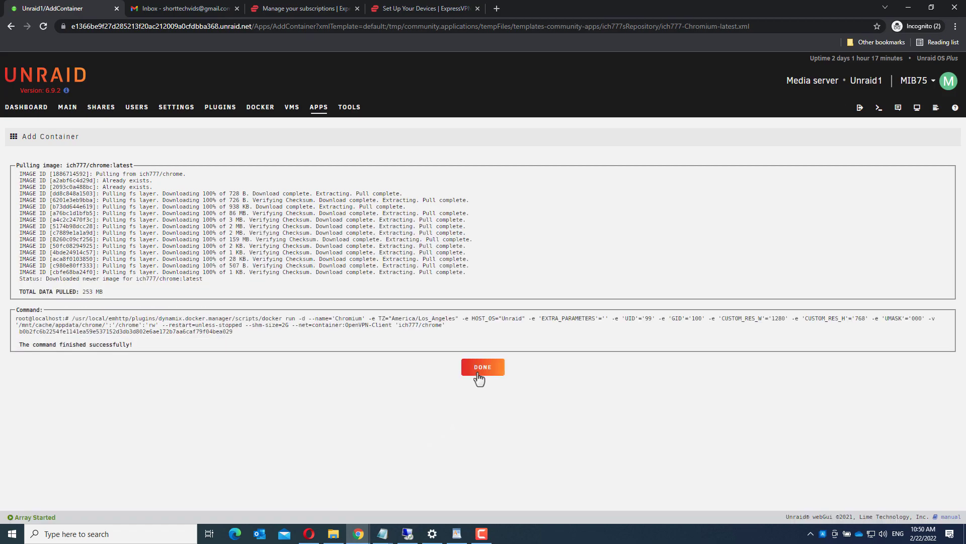
# Dismiss the finished Chromium install output with Done.
pyautogui.click(483, 367)
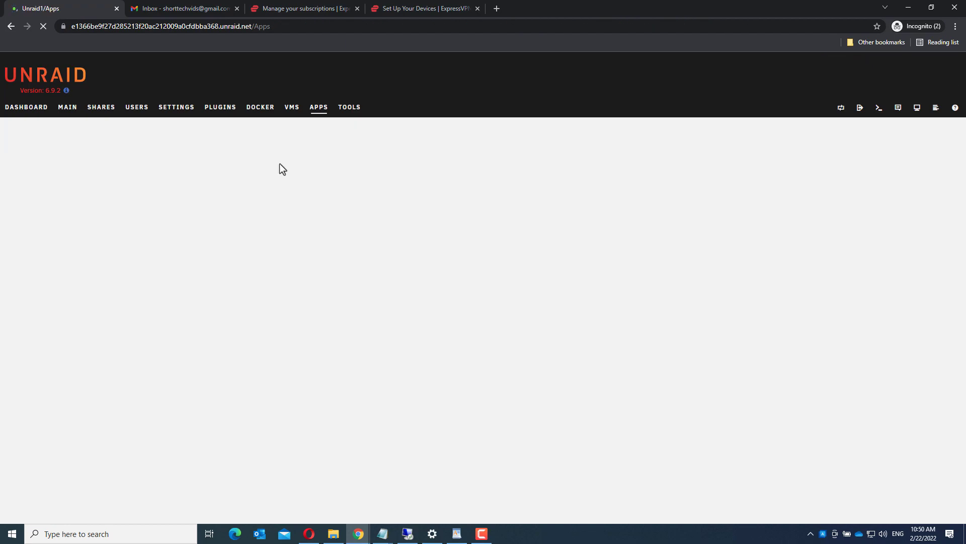
pyautogui.moveTo(260, 107)
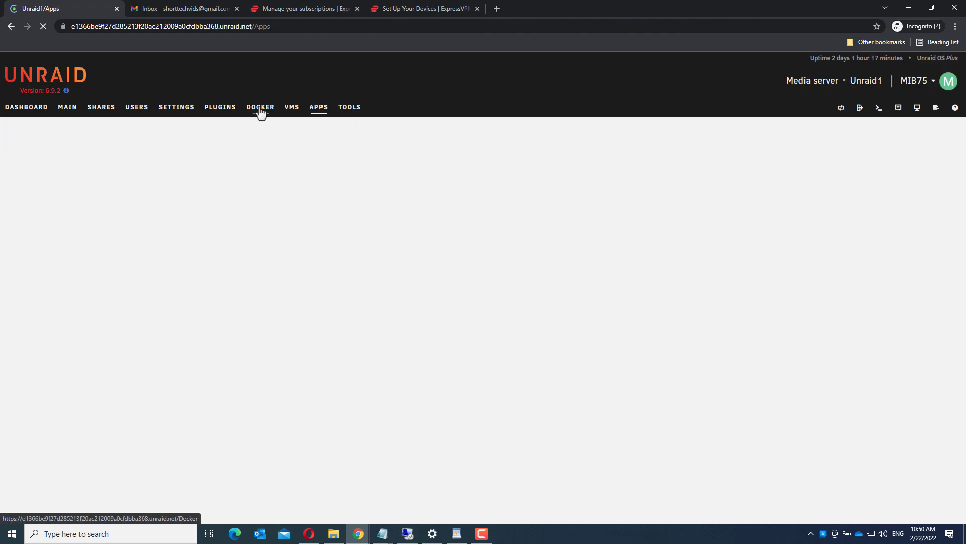
# On the Docker page, edit OpenVPN-Client and begin adding a new configuration.
pyautogui.click(259, 107)
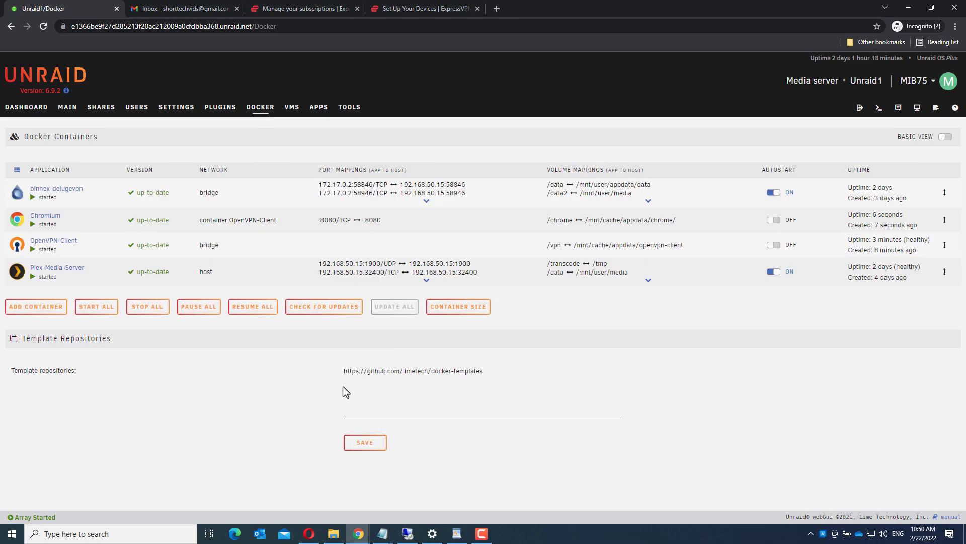
pyautogui.moveTo(204, 340)
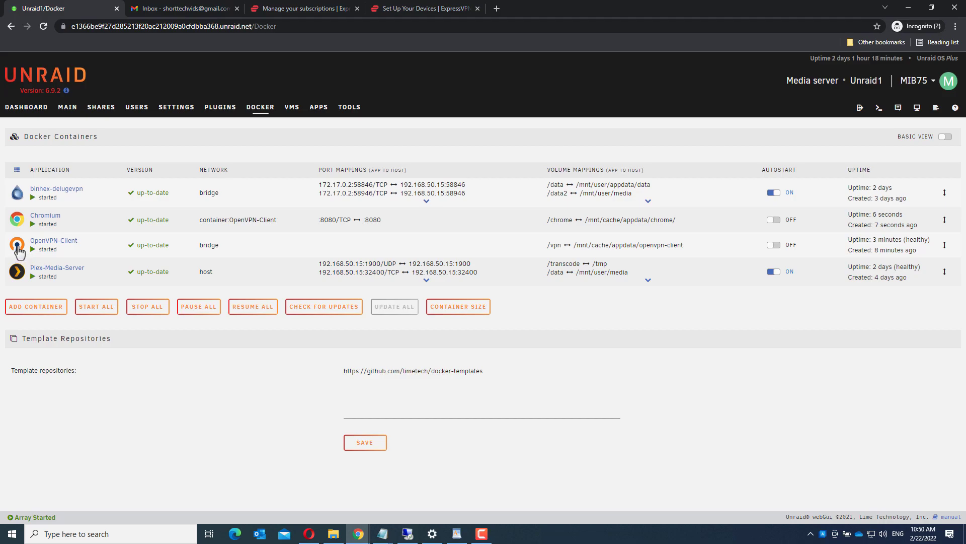
pyautogui.click(17, 245)
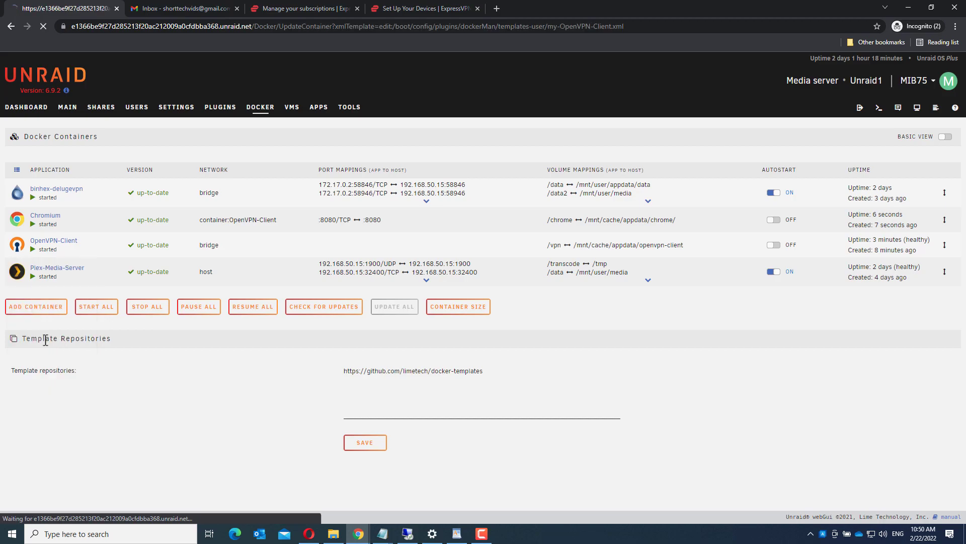
pyautogui.click(53, 241)
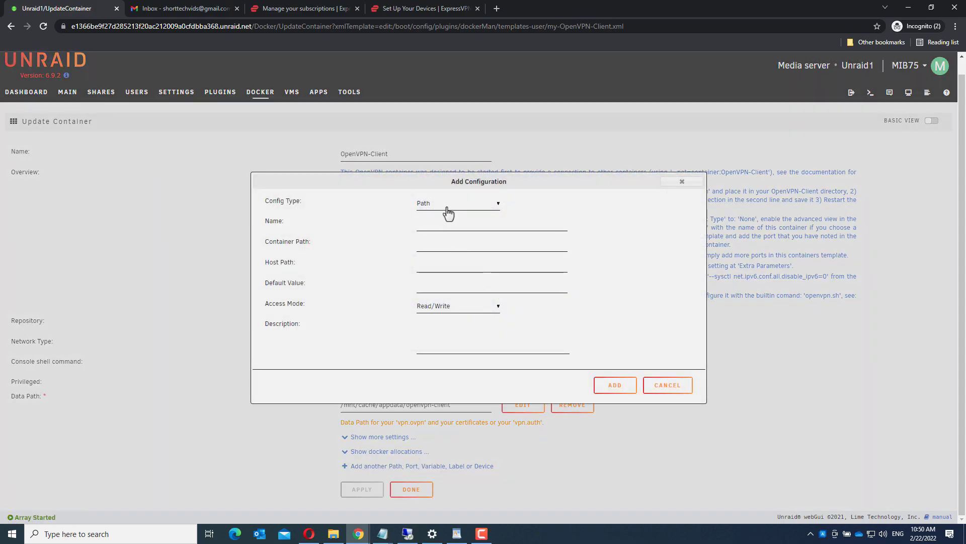
# Add a port named Chromium mapping 8080 to 8080 on OpenVPN-Client and apply.
pyautogui.click(457, 203)
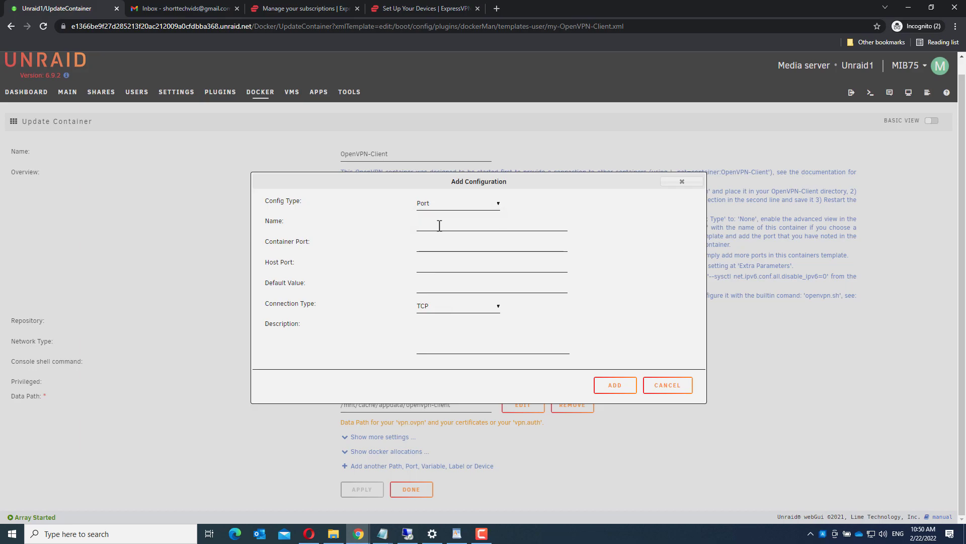
pyautogui.moveTo(426, 251)
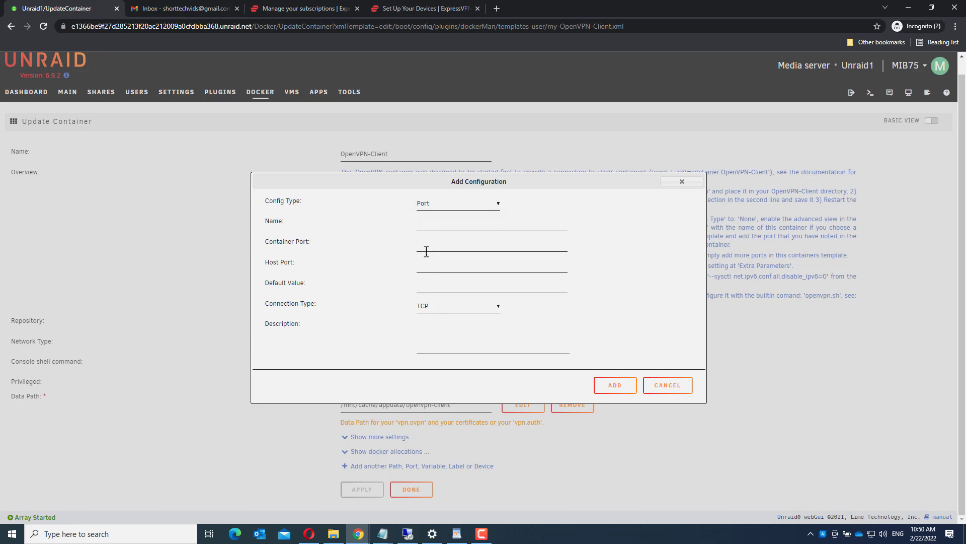
pyautogui.write('80')
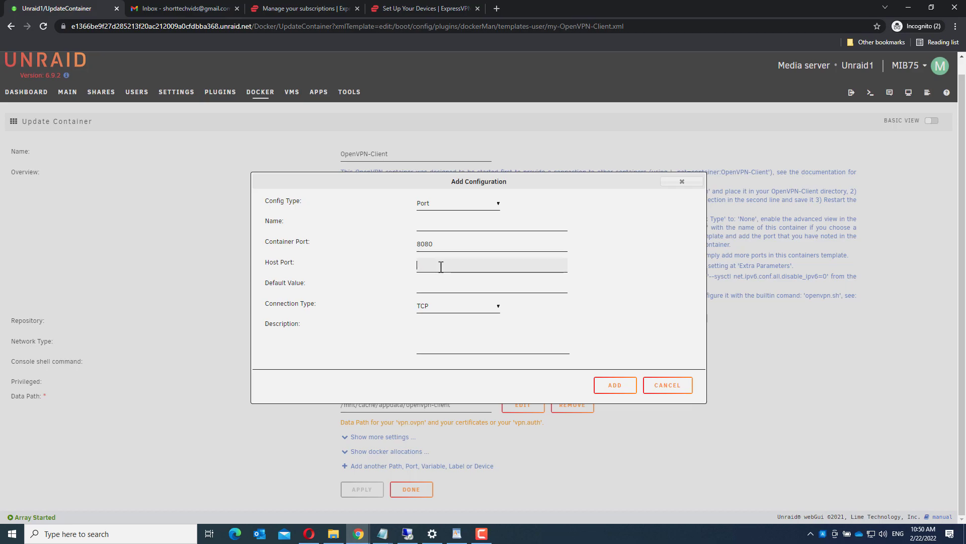
pyautogui.write('8080')
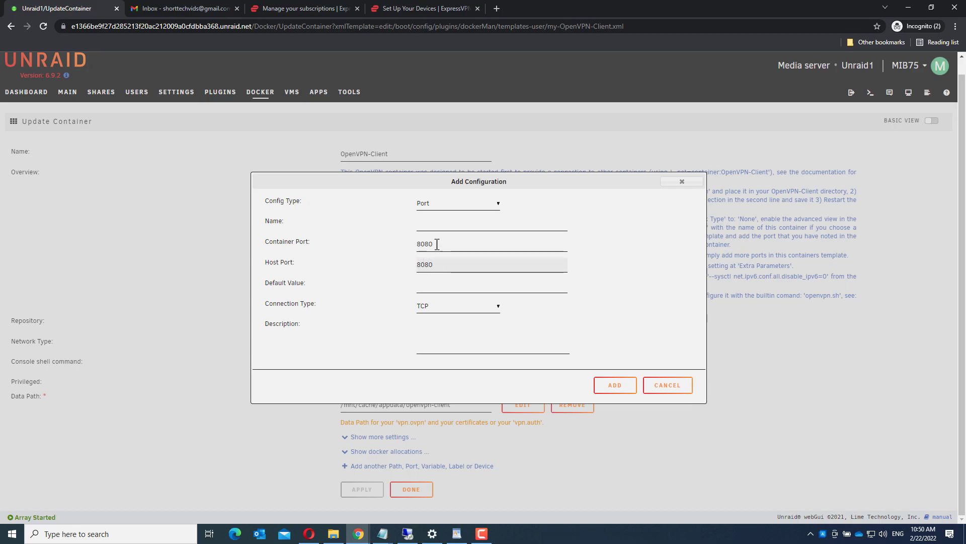
pyautogui.click(492, 223)
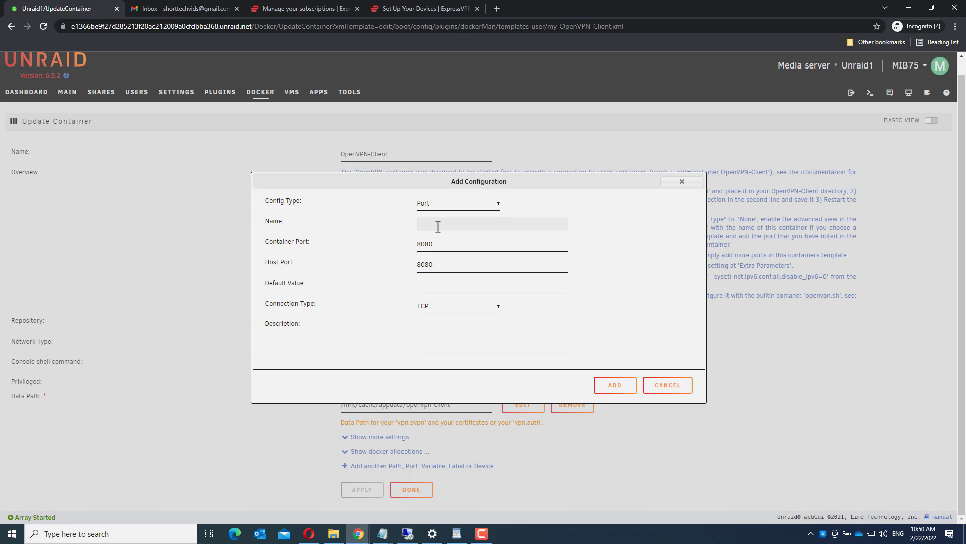
pyautogui.write('Chromium')
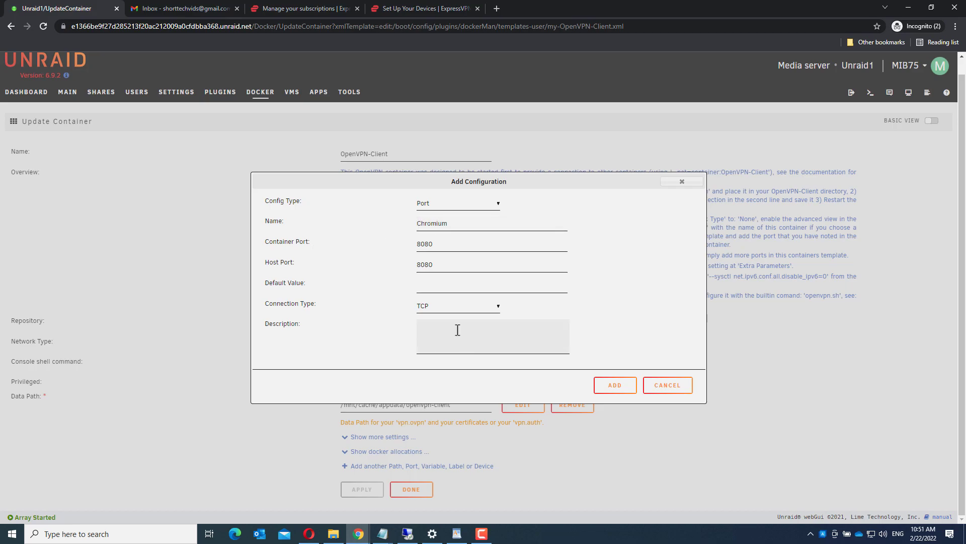
pyautogui.write('Chromium')
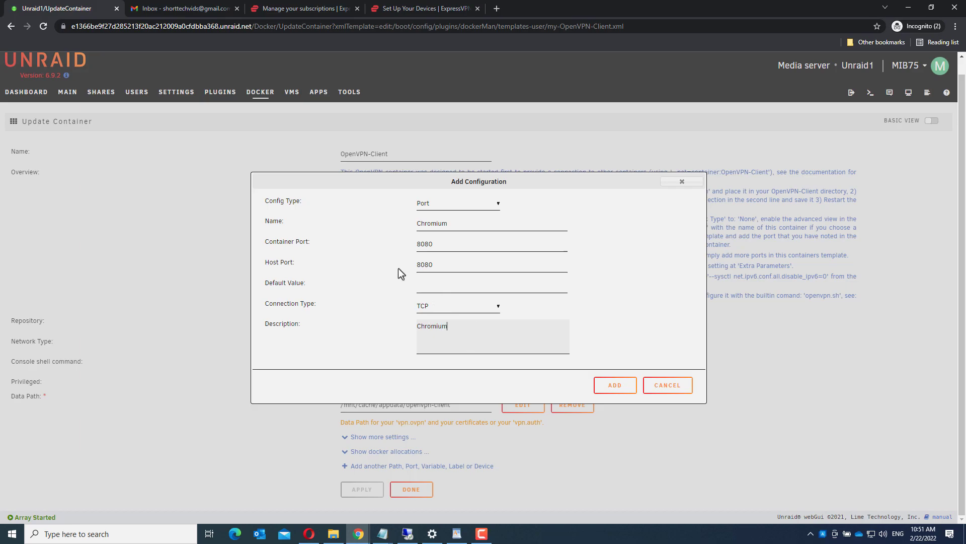
pyautogui.moveTo(412, 250)
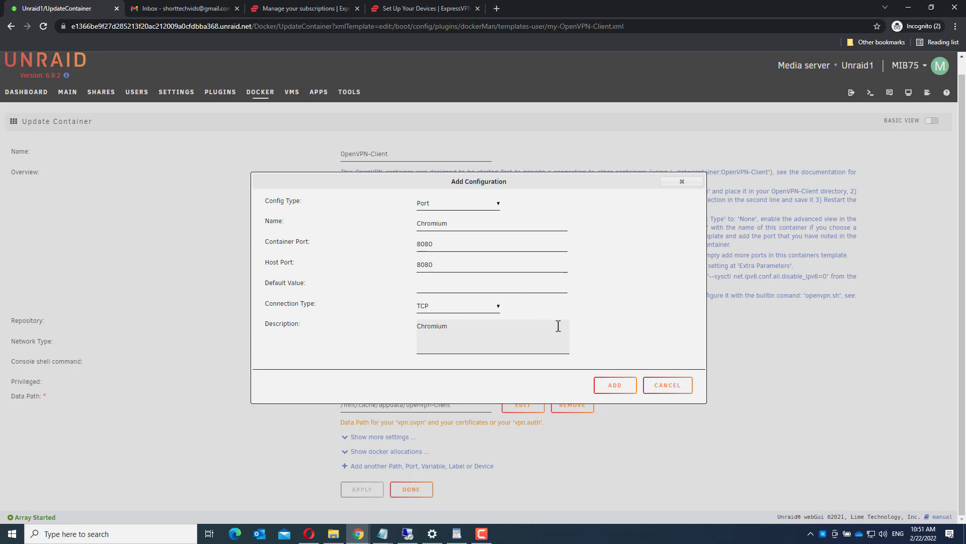
pyautogui.click(614, 384)
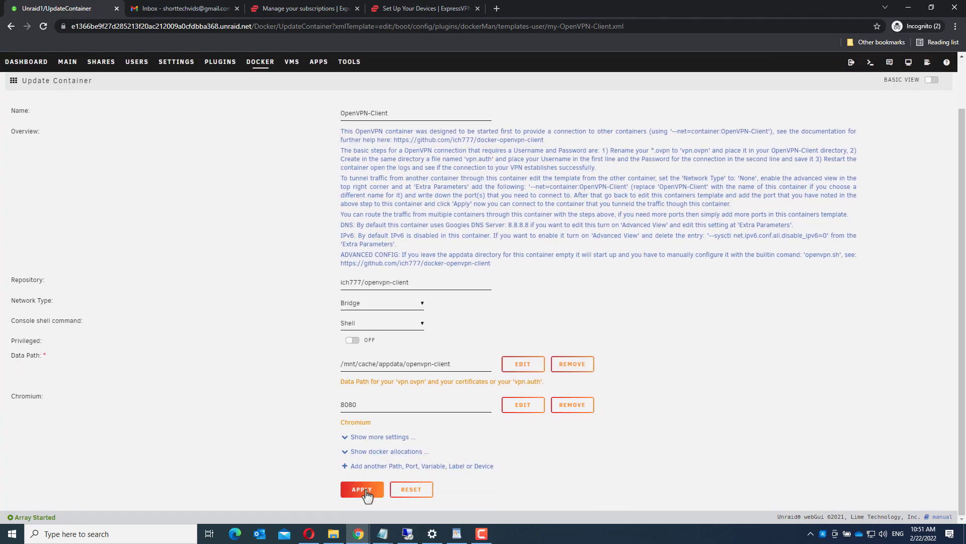
pyautogui.click(361, 488)
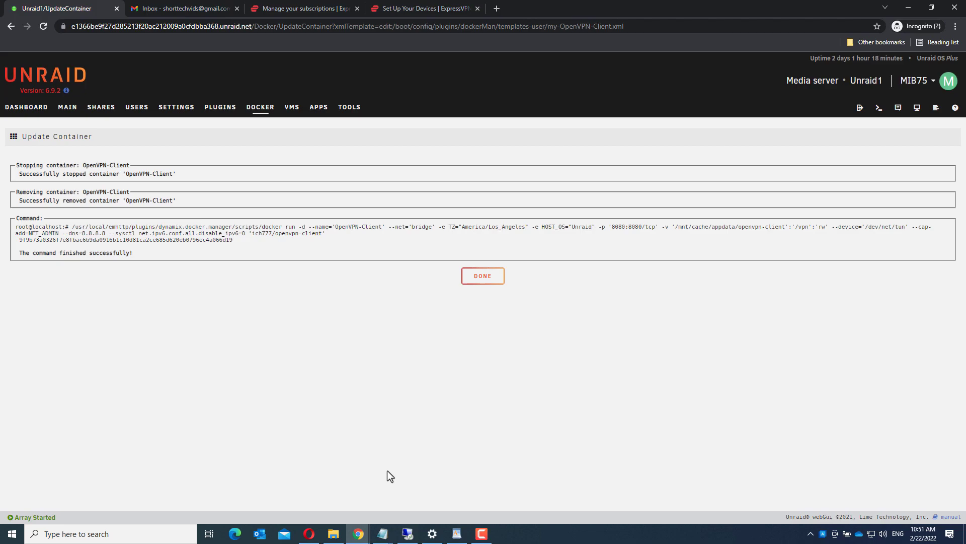
# Return to the Docker list and check OpenVPN-Client's port 8080 and Chromium's restart.
pyautogui.click(482, 275)
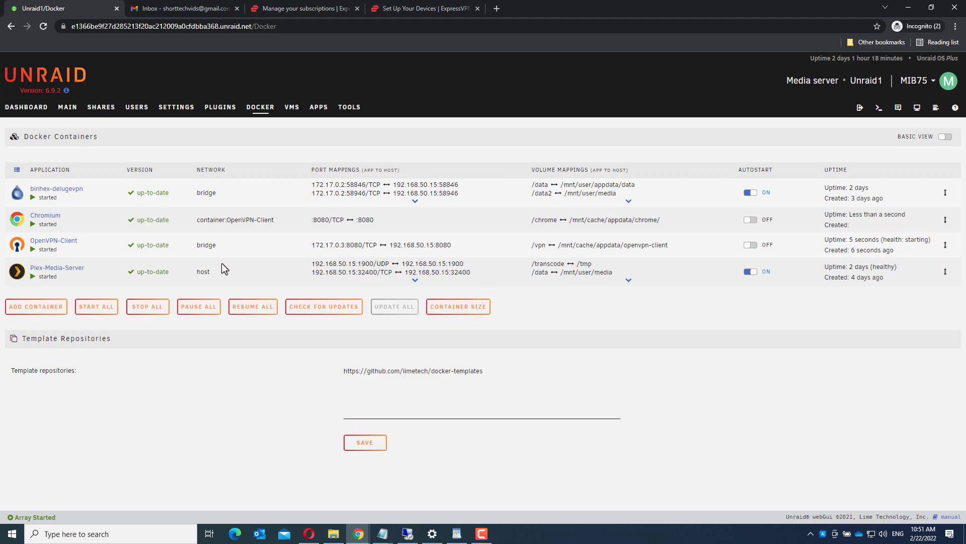
pyautogui.click(16, 245)
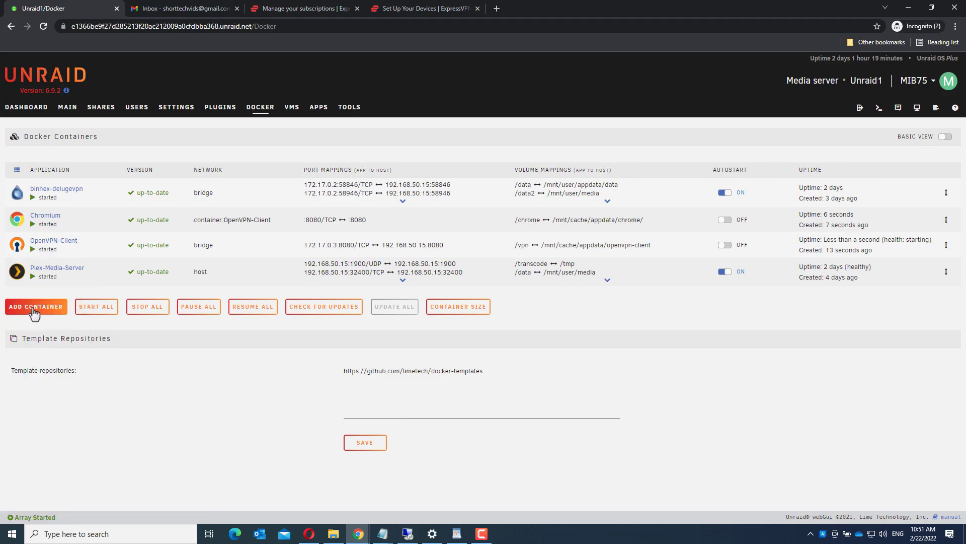
pyautogui.click(17, 219)
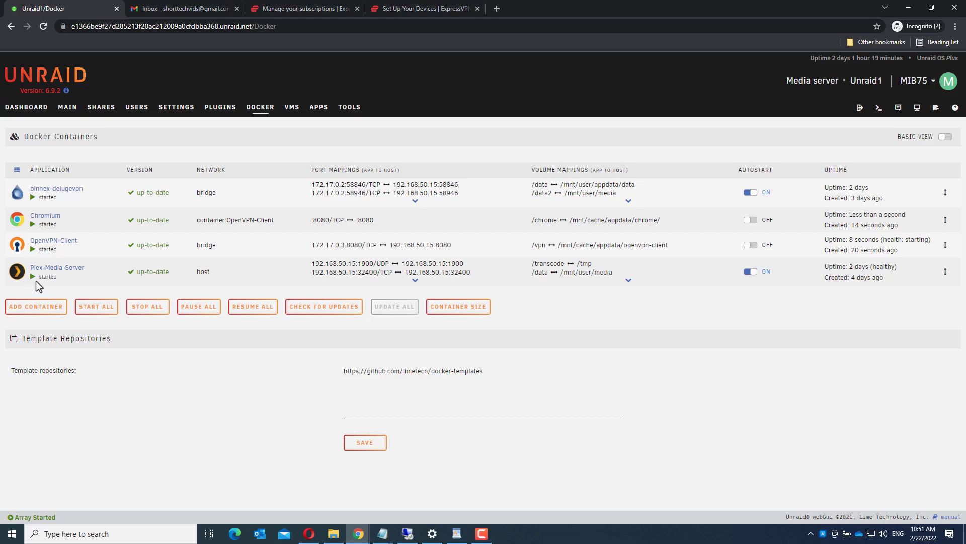
pyautogui.moveTo(135, 395)
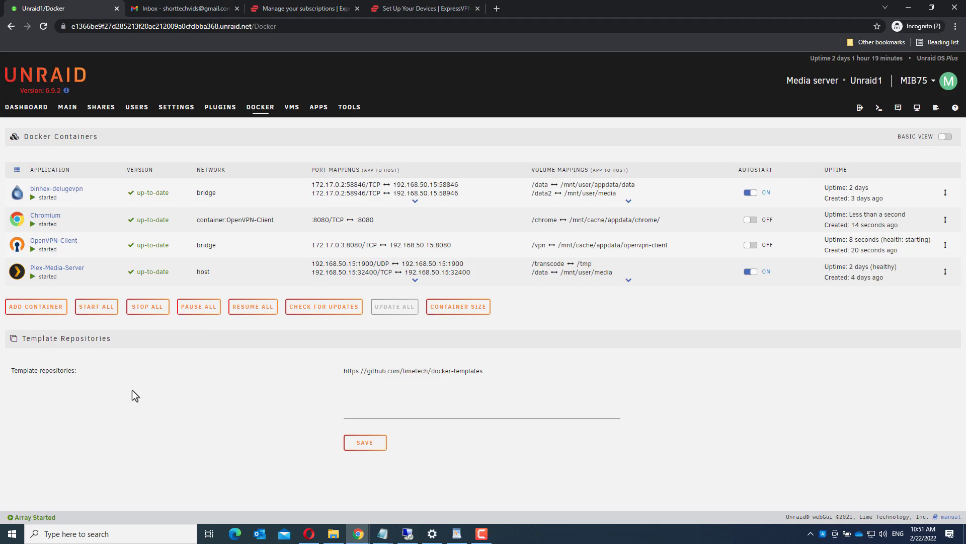
pyautogui.moveTo(142, 395)
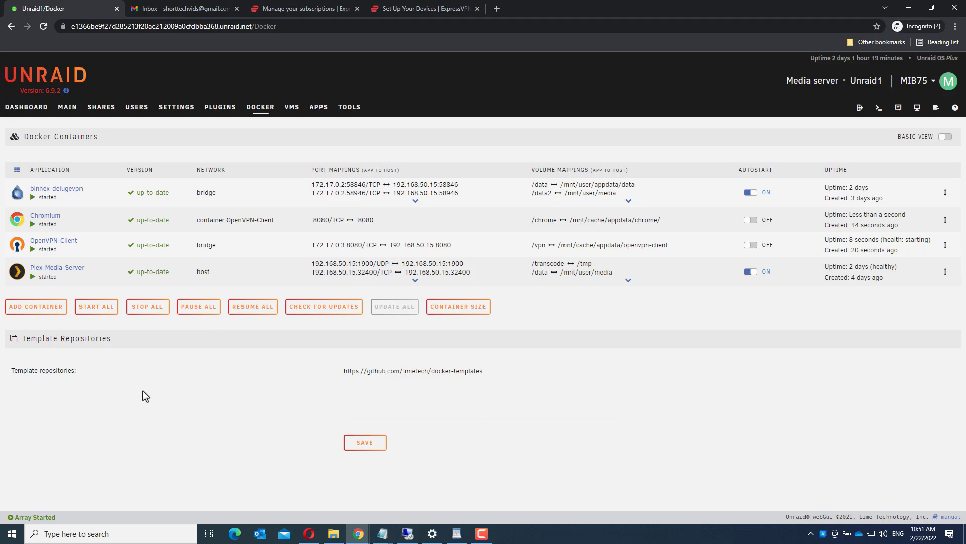
pyautogui.moveTo(138, 406)
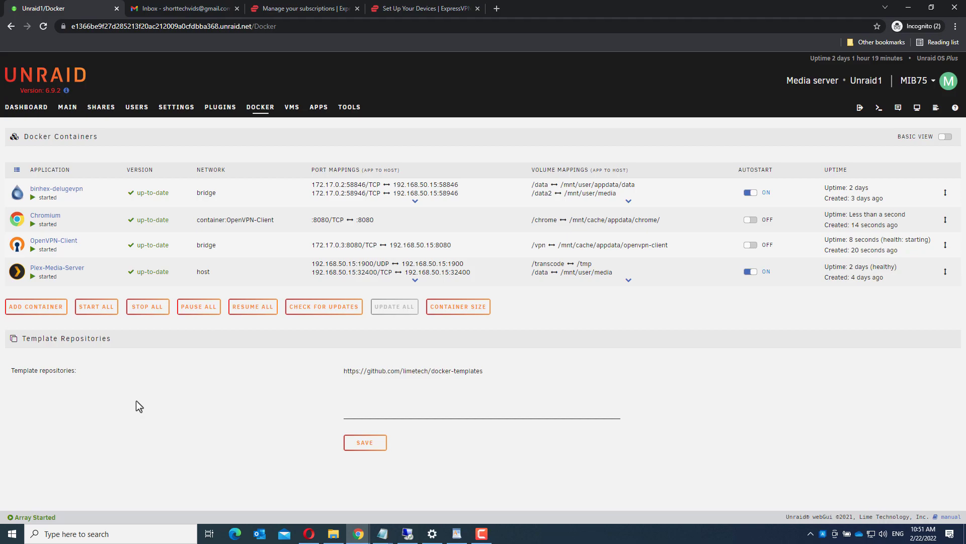
pyautogui.moveTo(200, 406)
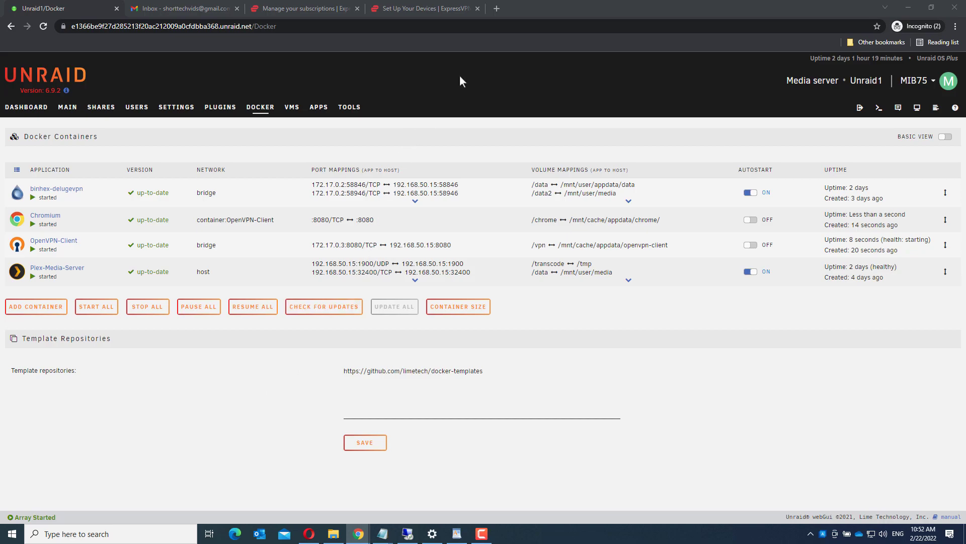
pyautogui.click(496, 8)
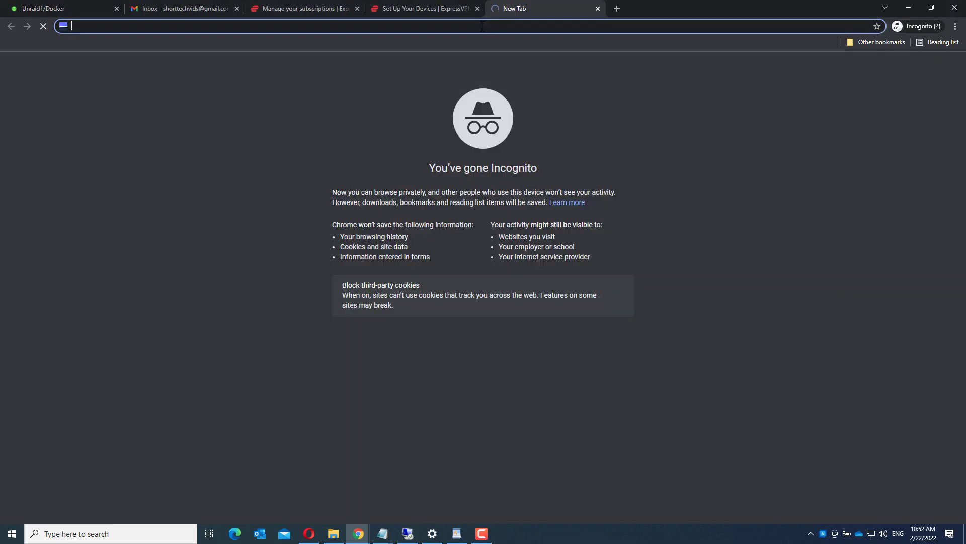
pyautogui.write('http://192.168.50.15:8080/vnc.html')
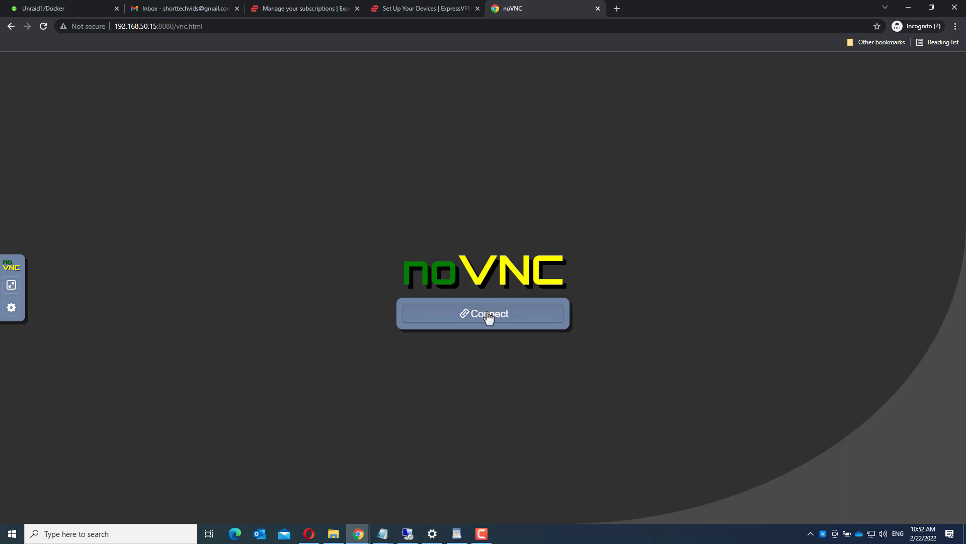
# Connect through noVNC and search 'what is my ip' in the remote Chromium.
pyautogui.click(483, 313)
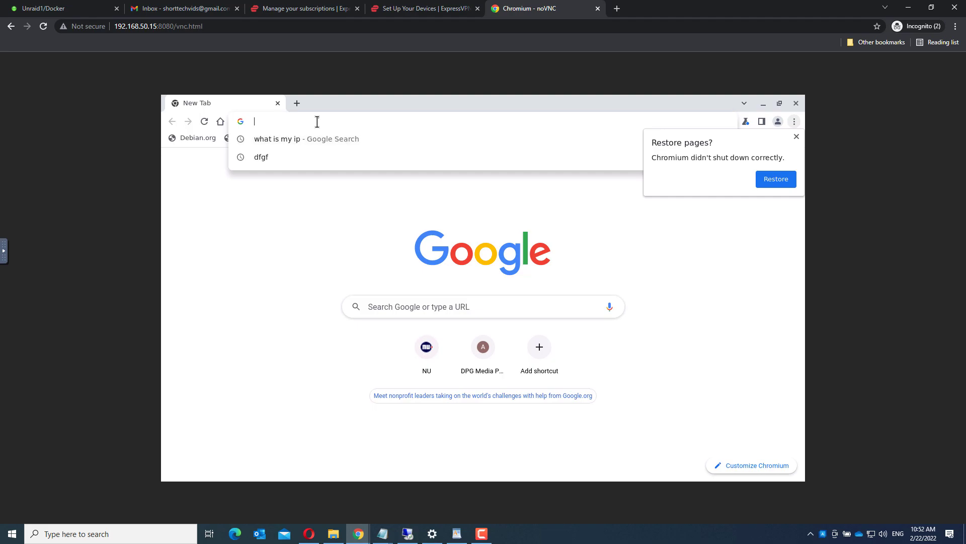
pyautogui.write('what is my ip')
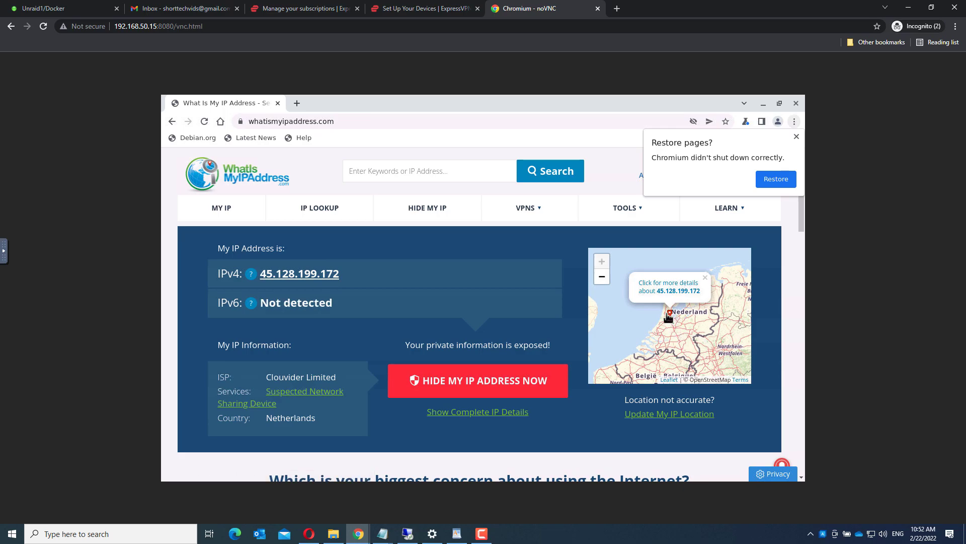
pyautogui.moveTo(670, 321)
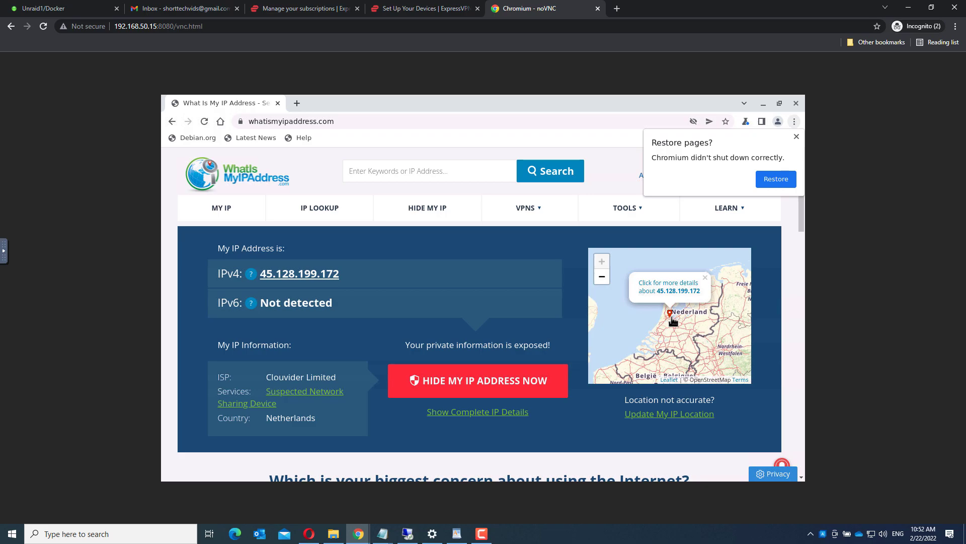
pyautogui.moveTo(649, 335)
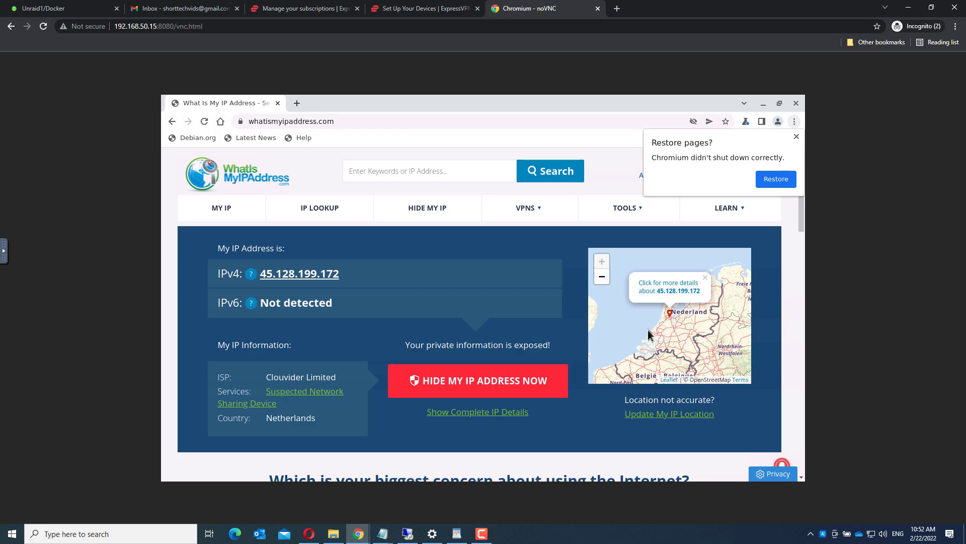
pyautogui.moveTo(665, 324)
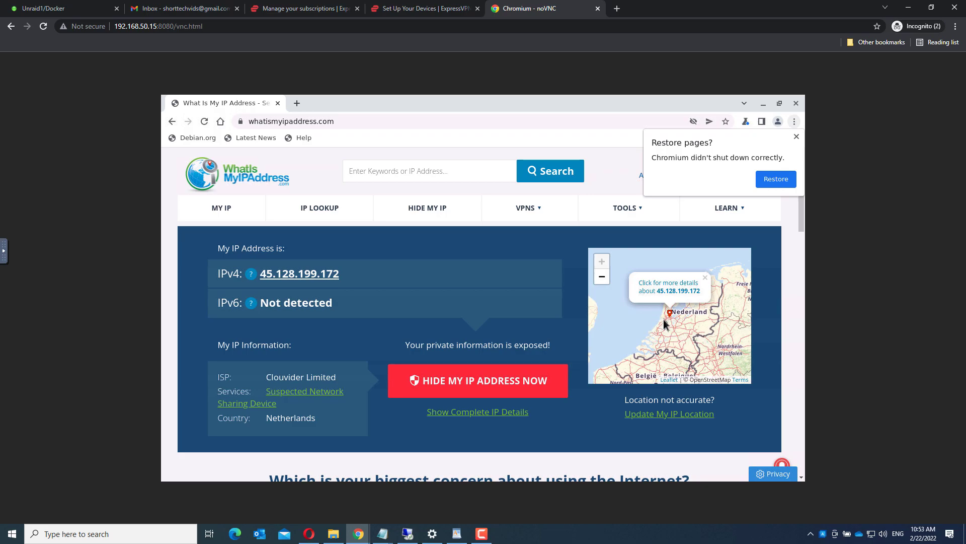